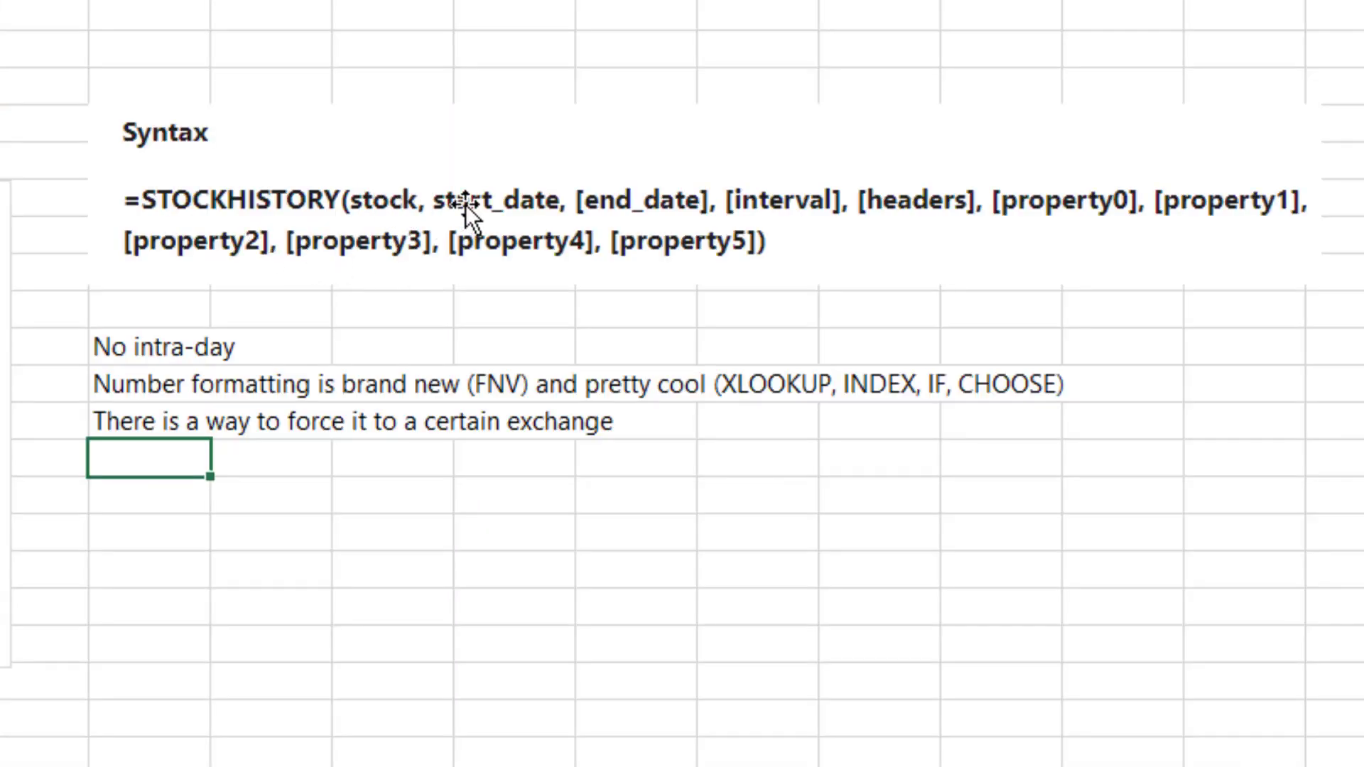
mouse_move(617, 205)
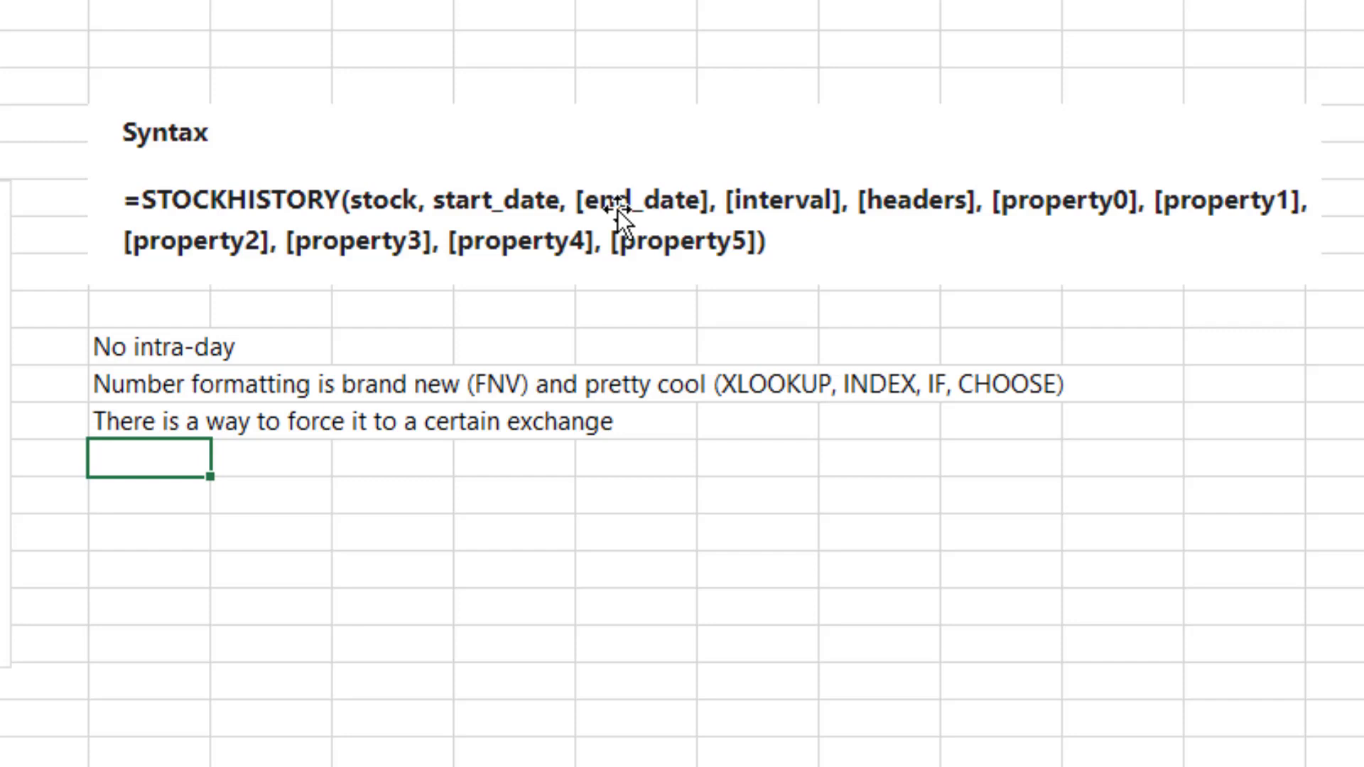
mouse_move(769, 217)
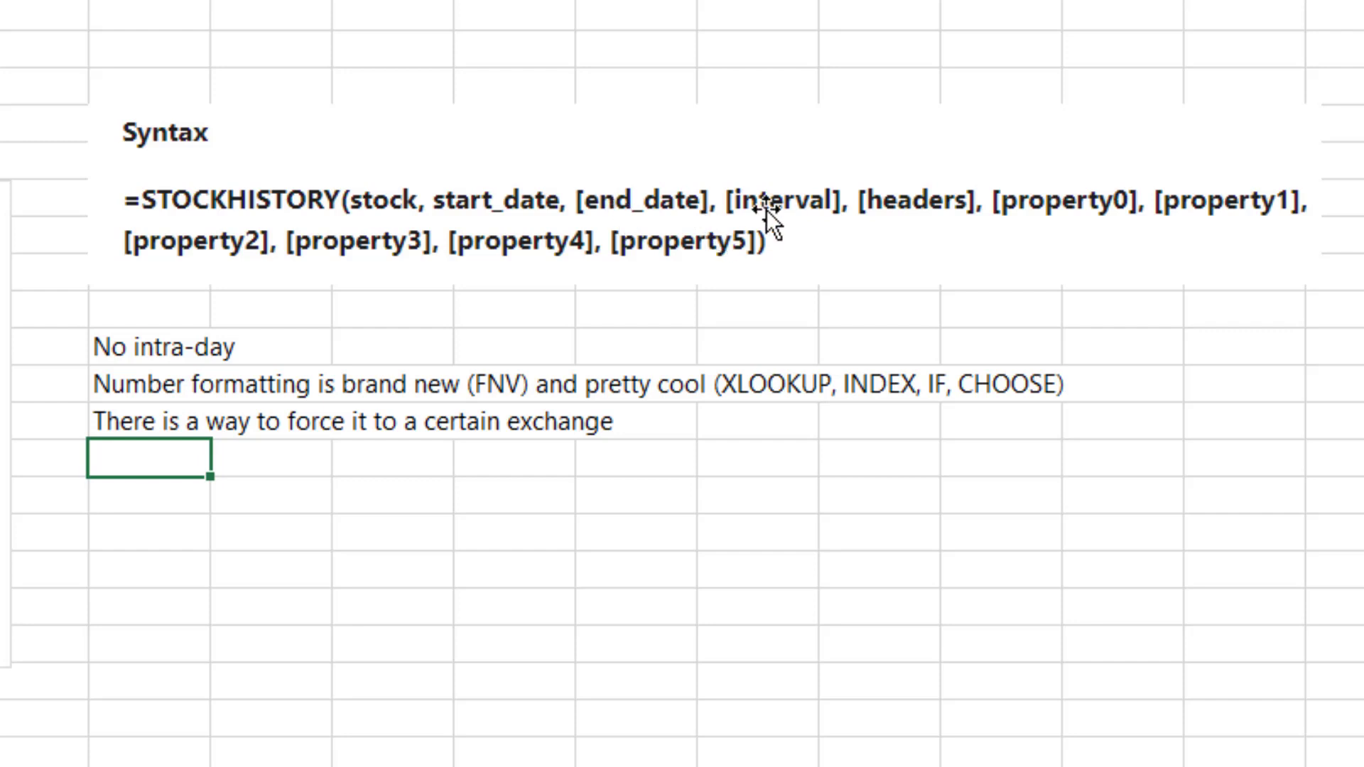
mouse_move(861, 240)
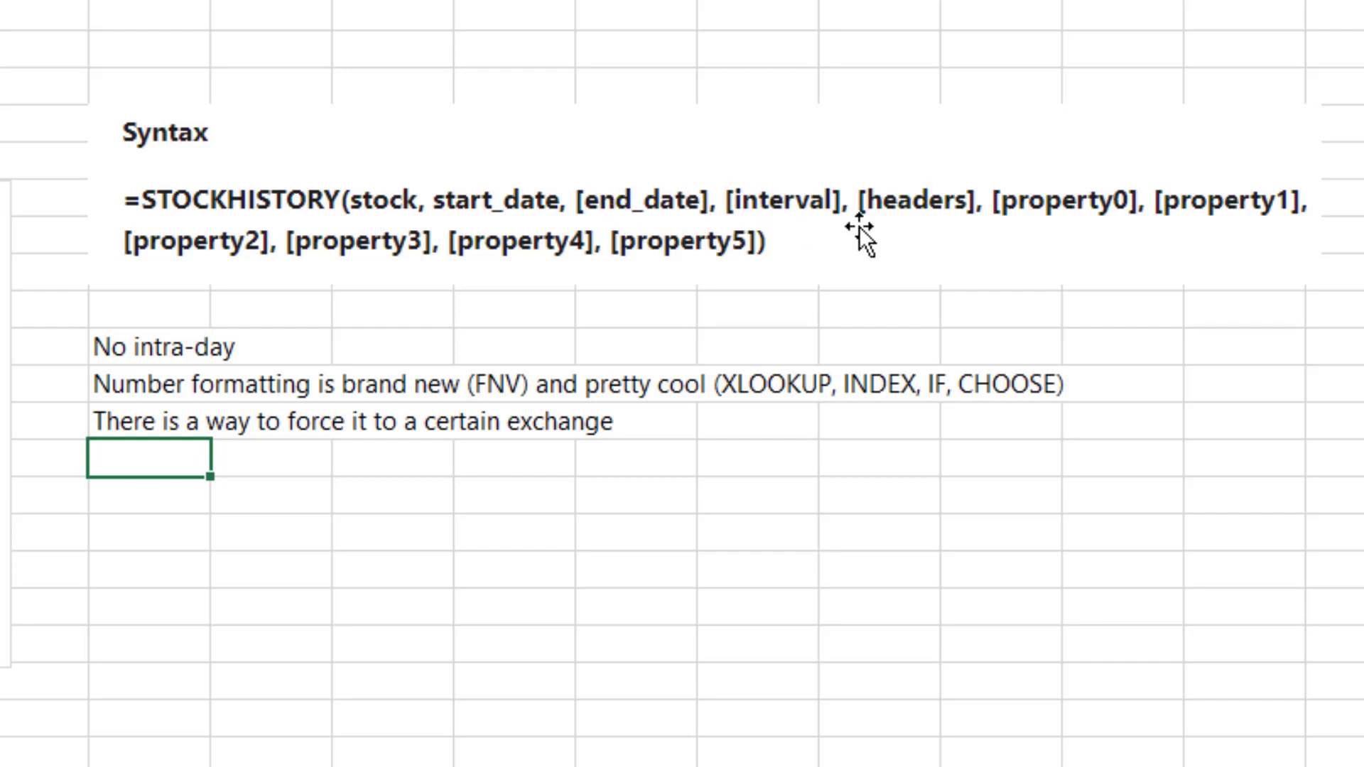
mouse_move(1081, 213)
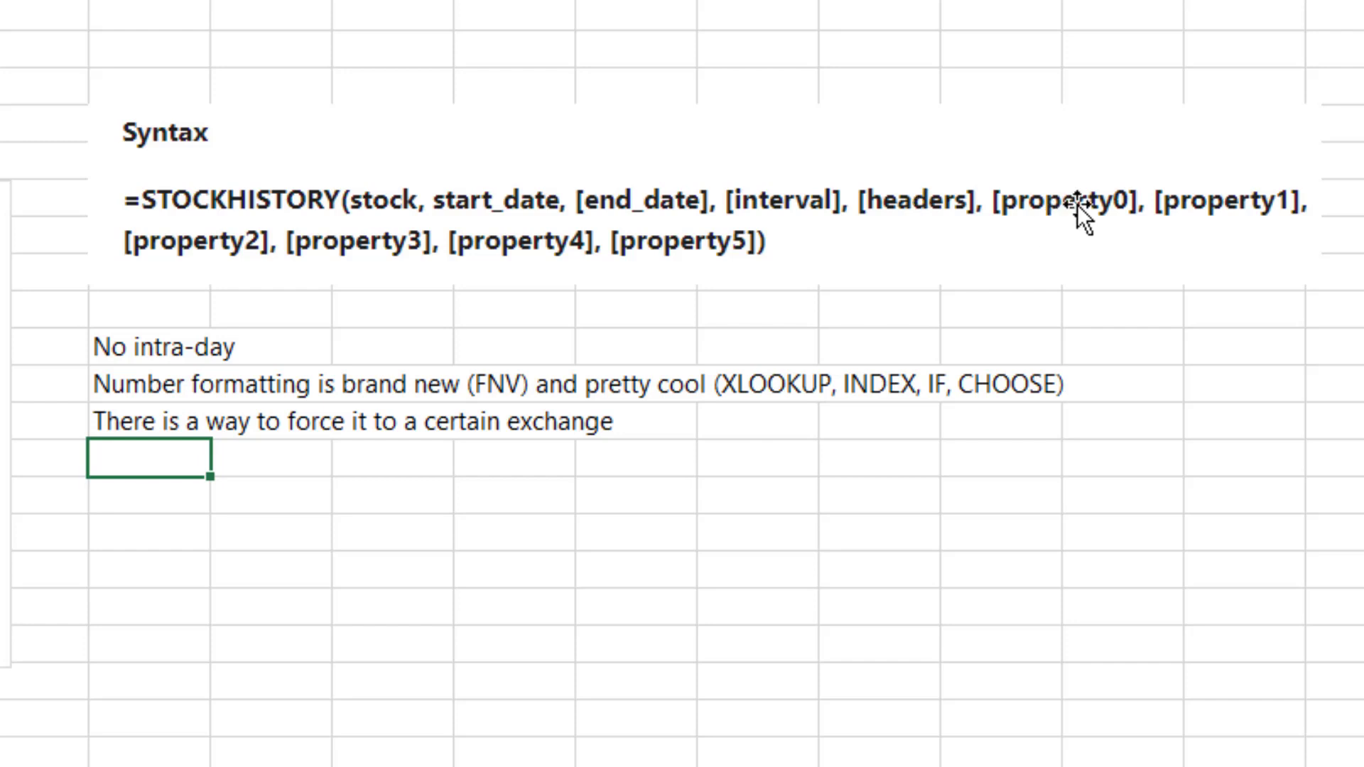
mouse_move(998, 305)
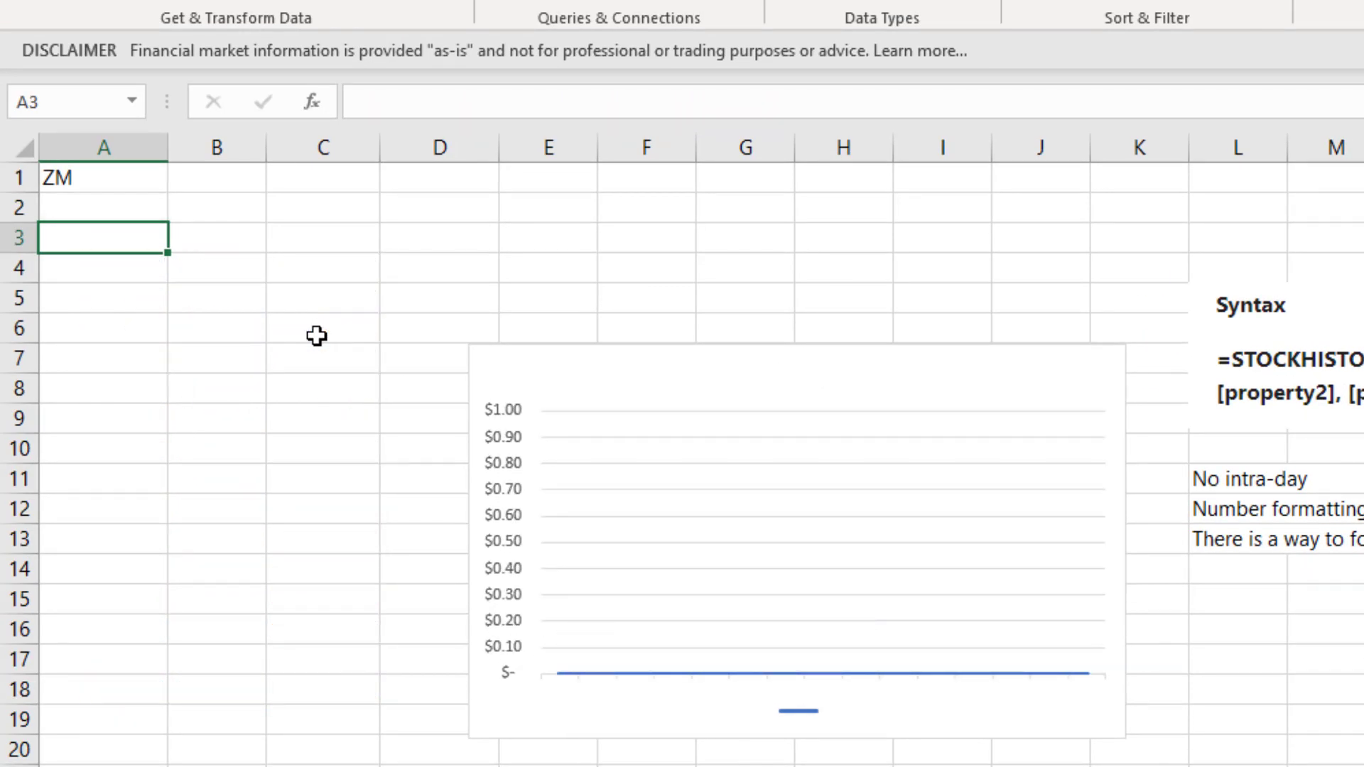
Enter =STOCKHISTORY(A1,"1-1-2019",TODAY(),2,1,0,1,5) in A3 for monthly ZM Date, Close and Volume
text(=)
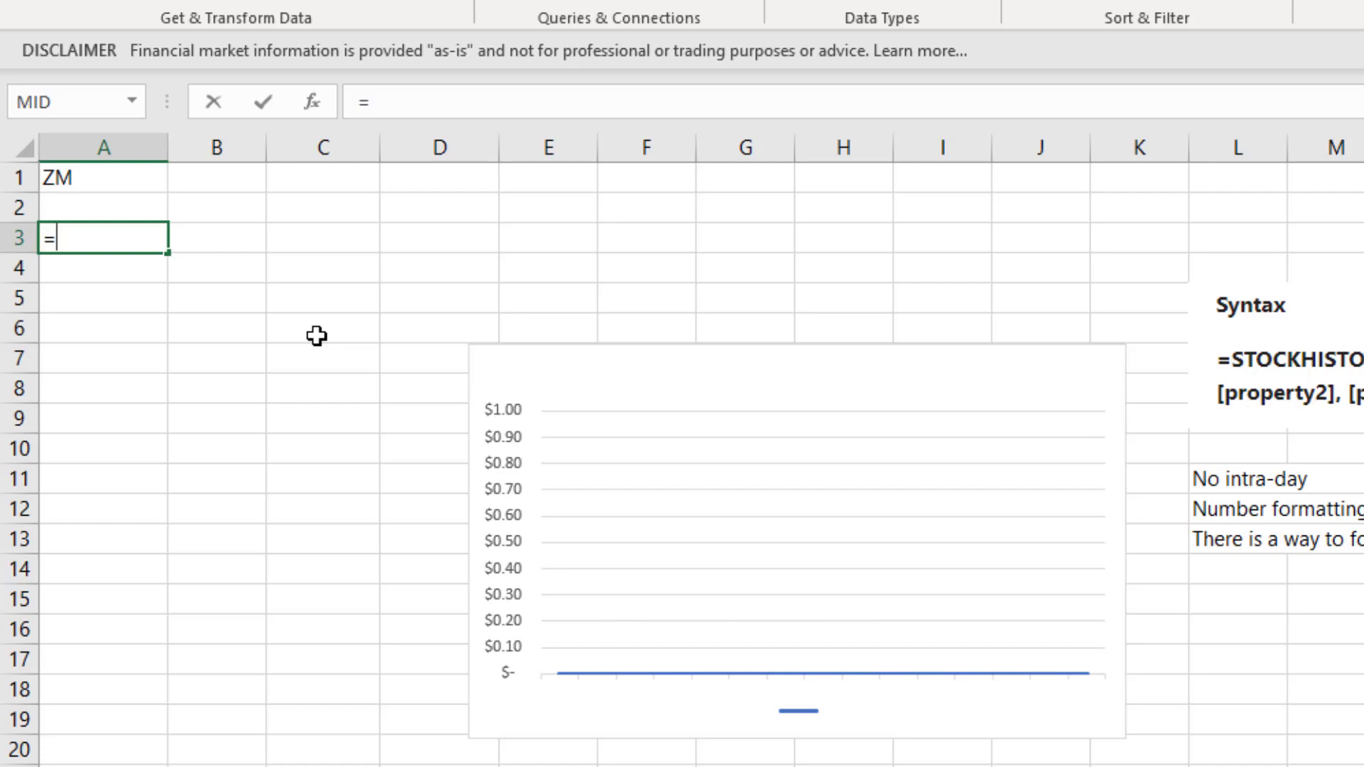
text(STOCKHISTORY()
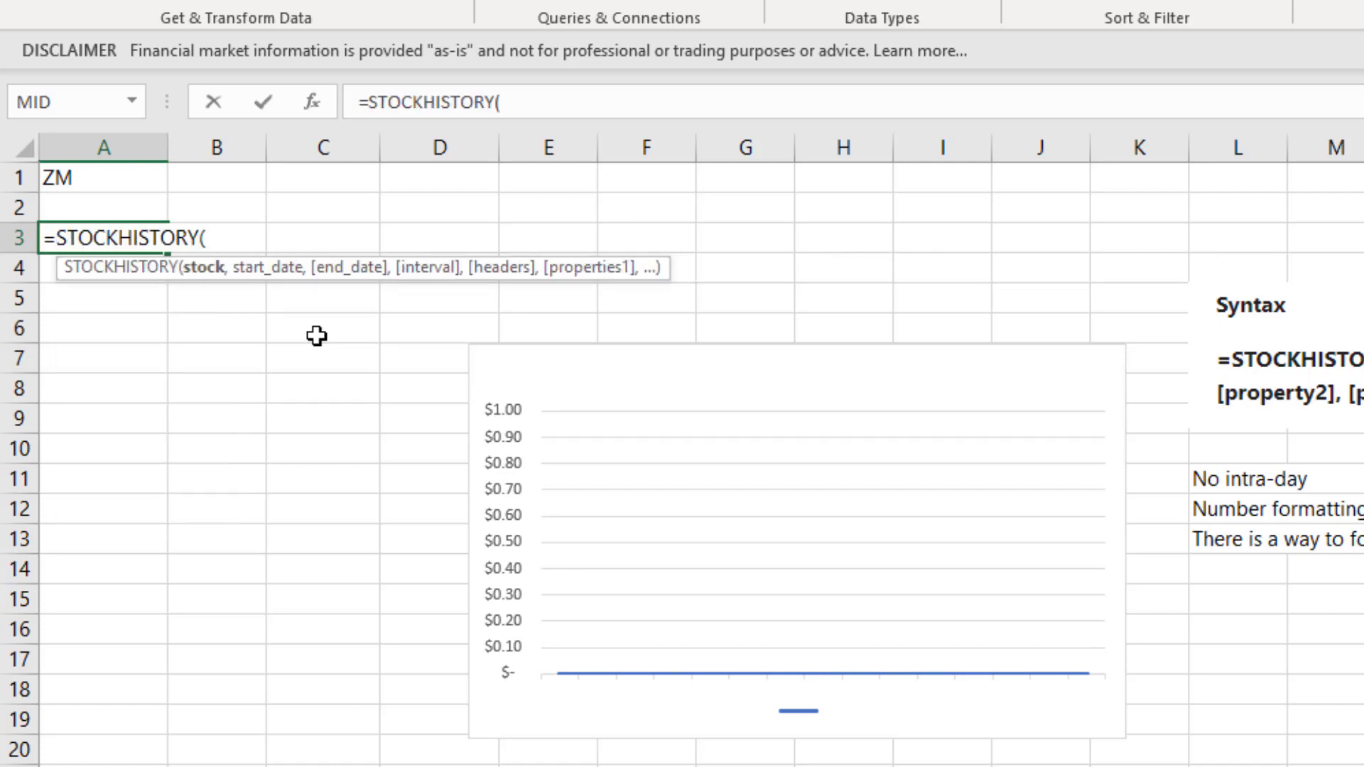
click(104, 178)
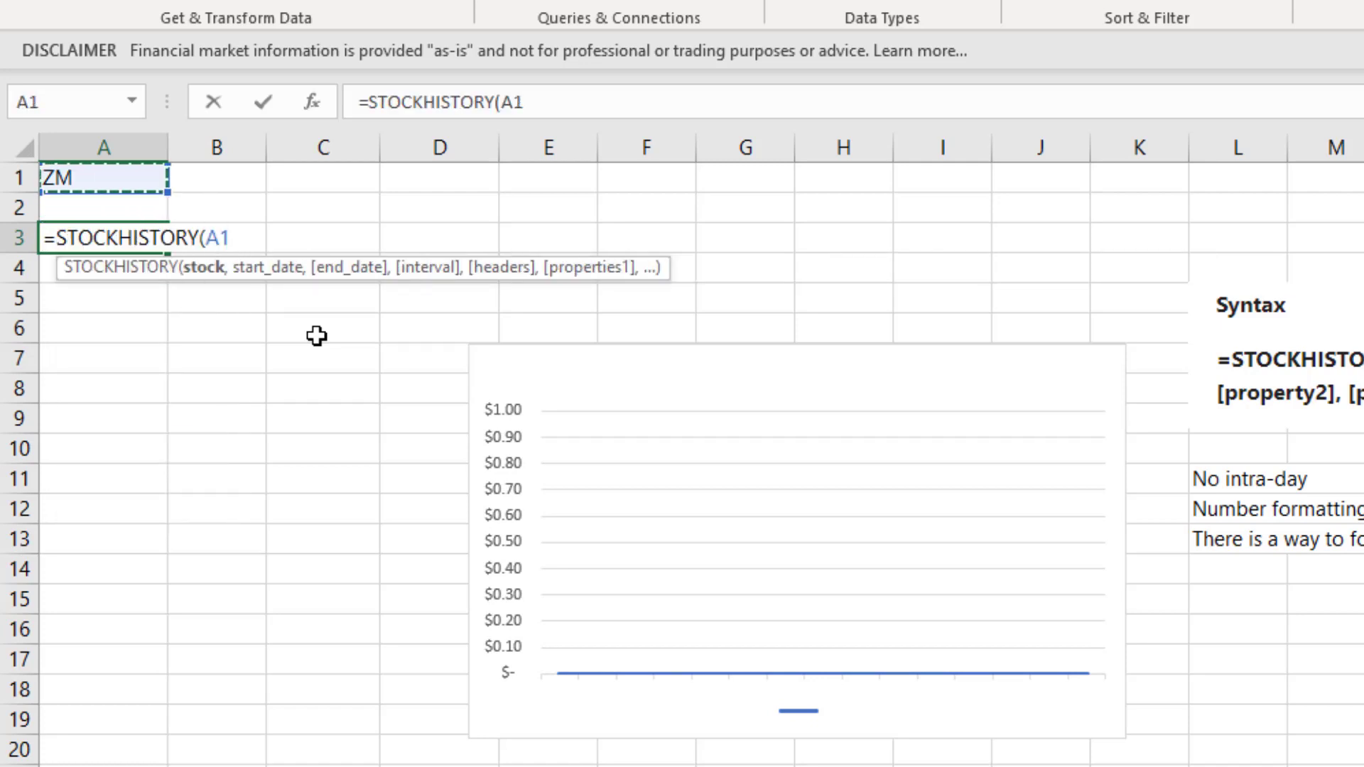
text(,)
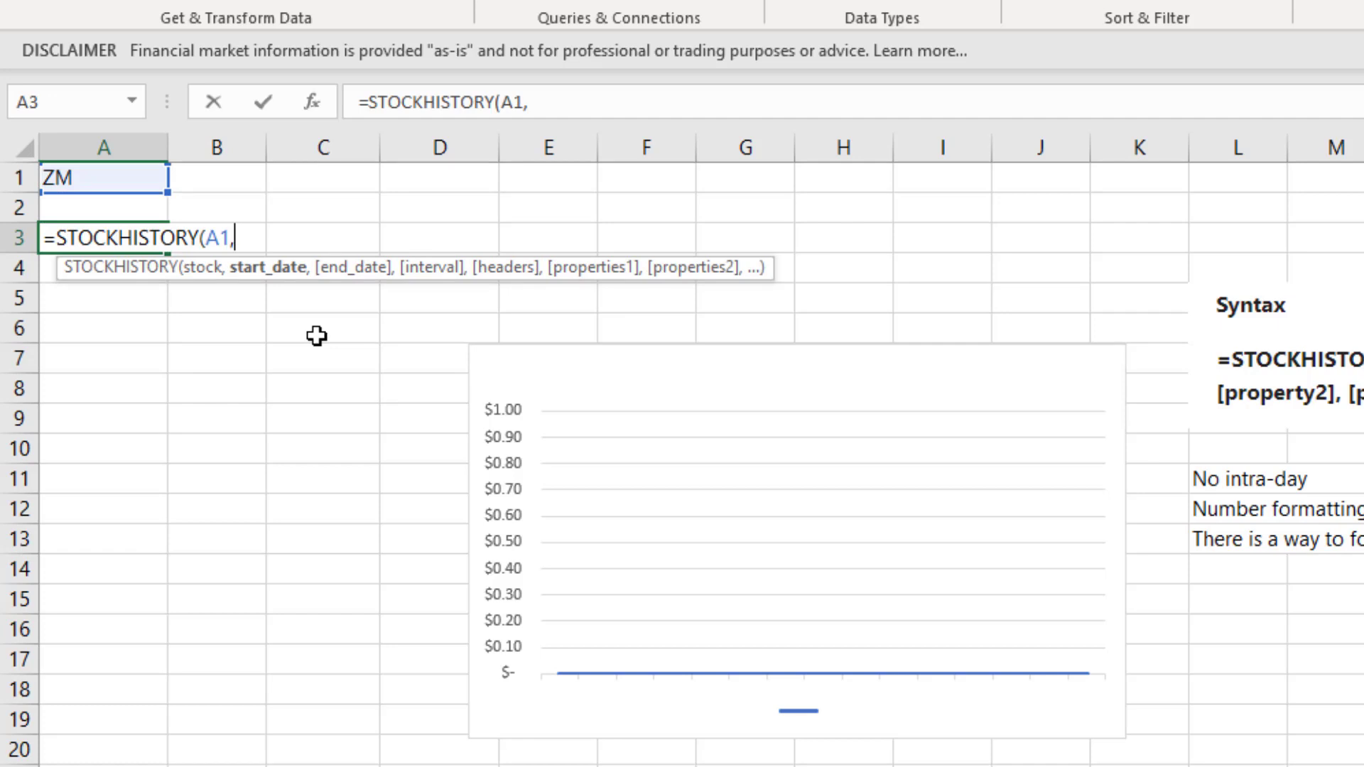
text("1-1)
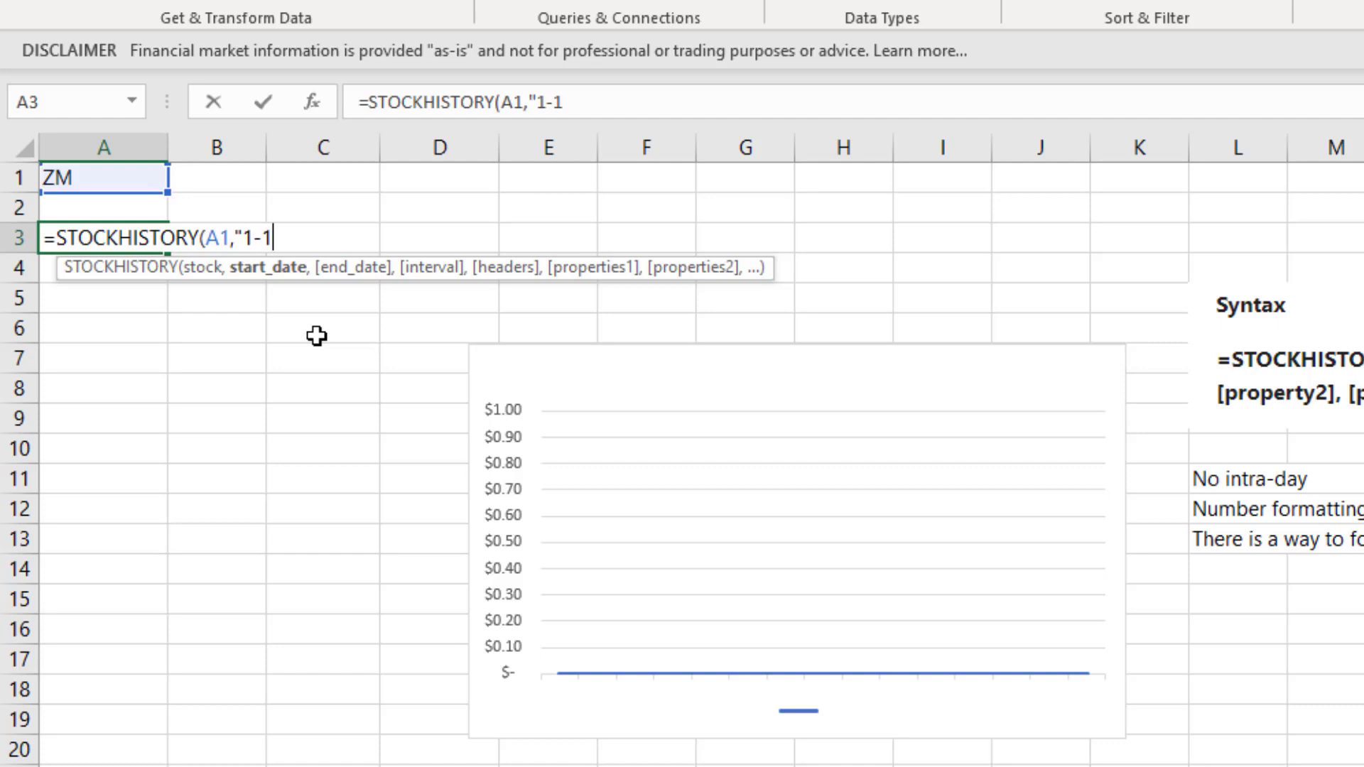
text(-20)
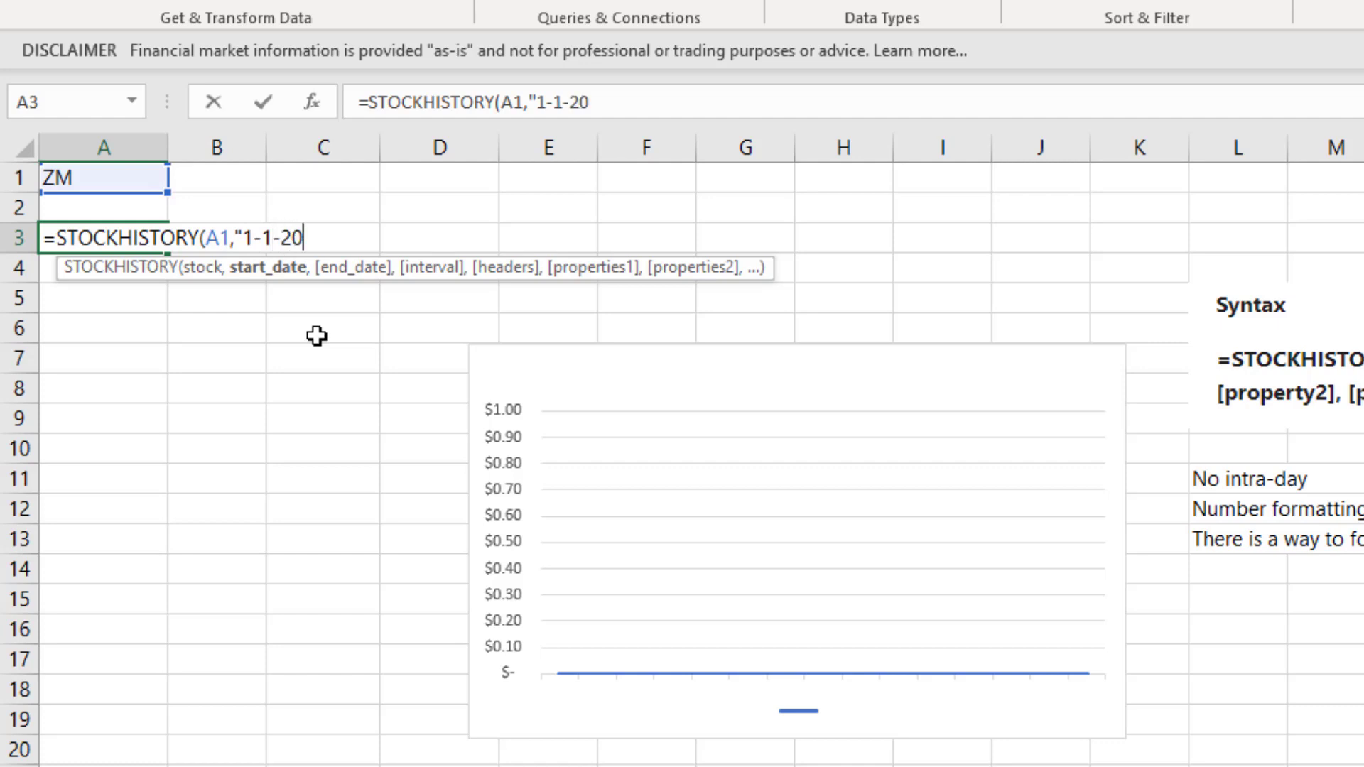
text(9")
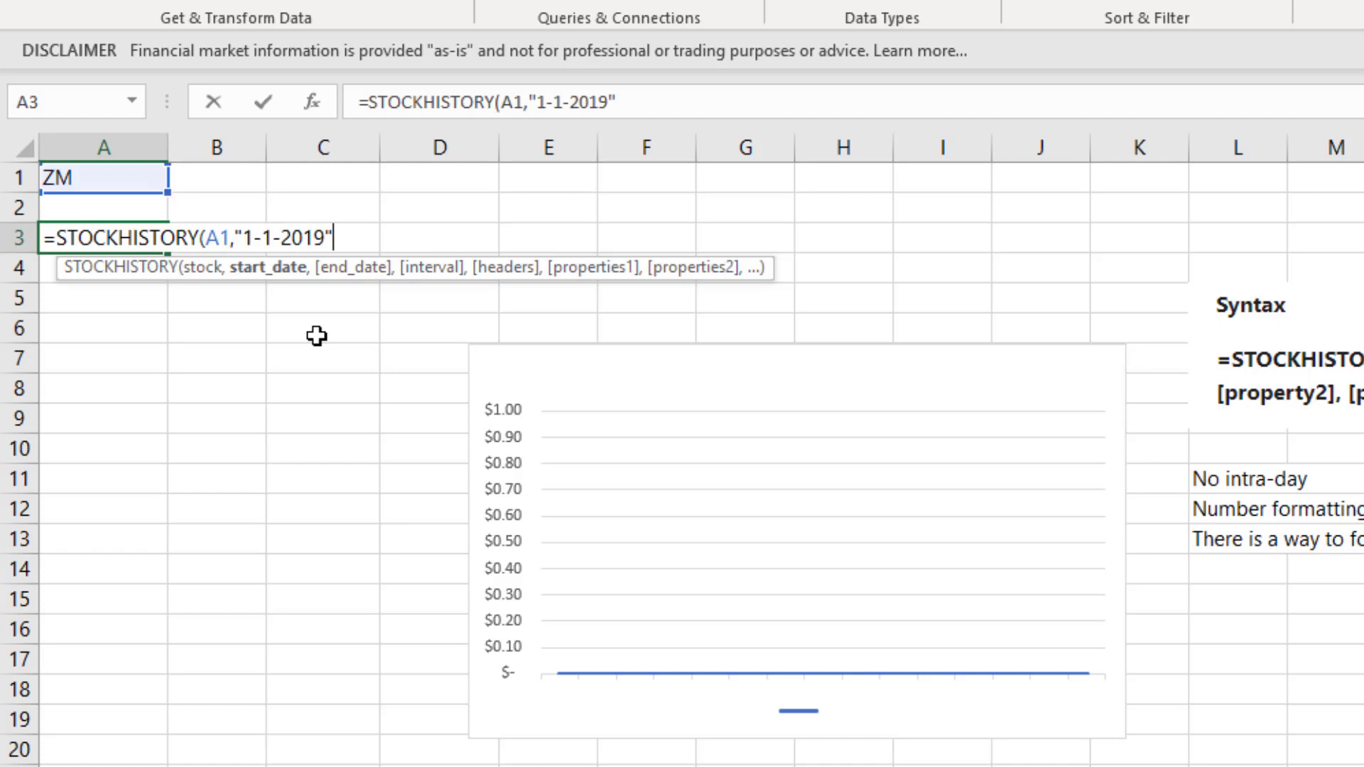
text(,TODAY)
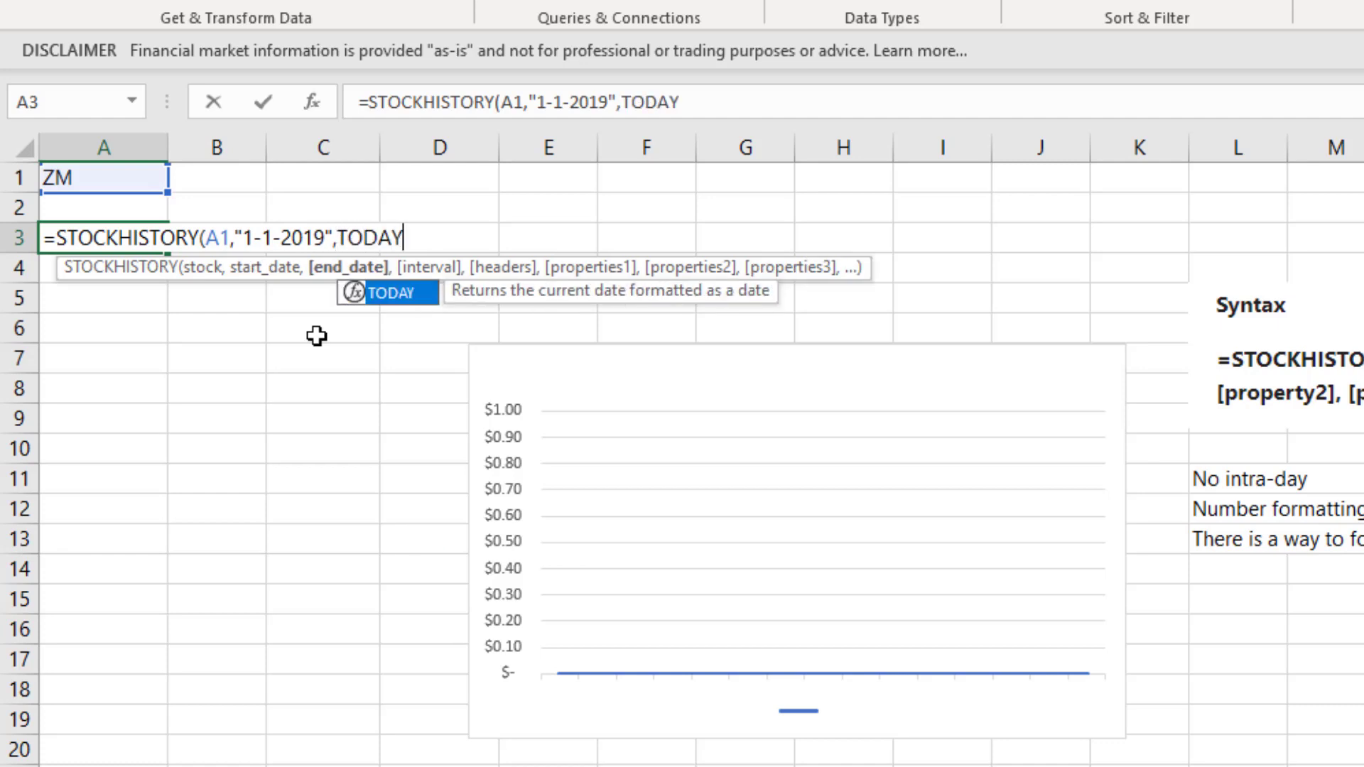
text((),)
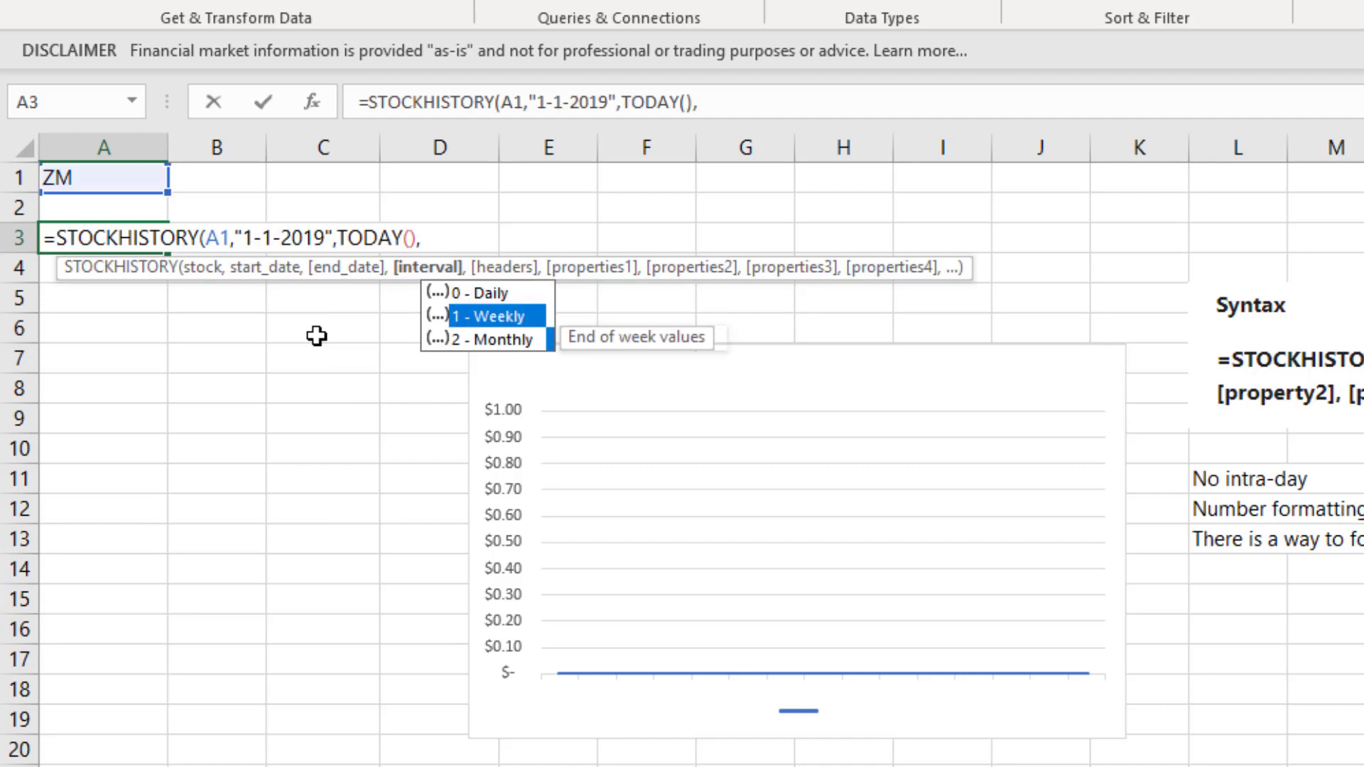
text(2)
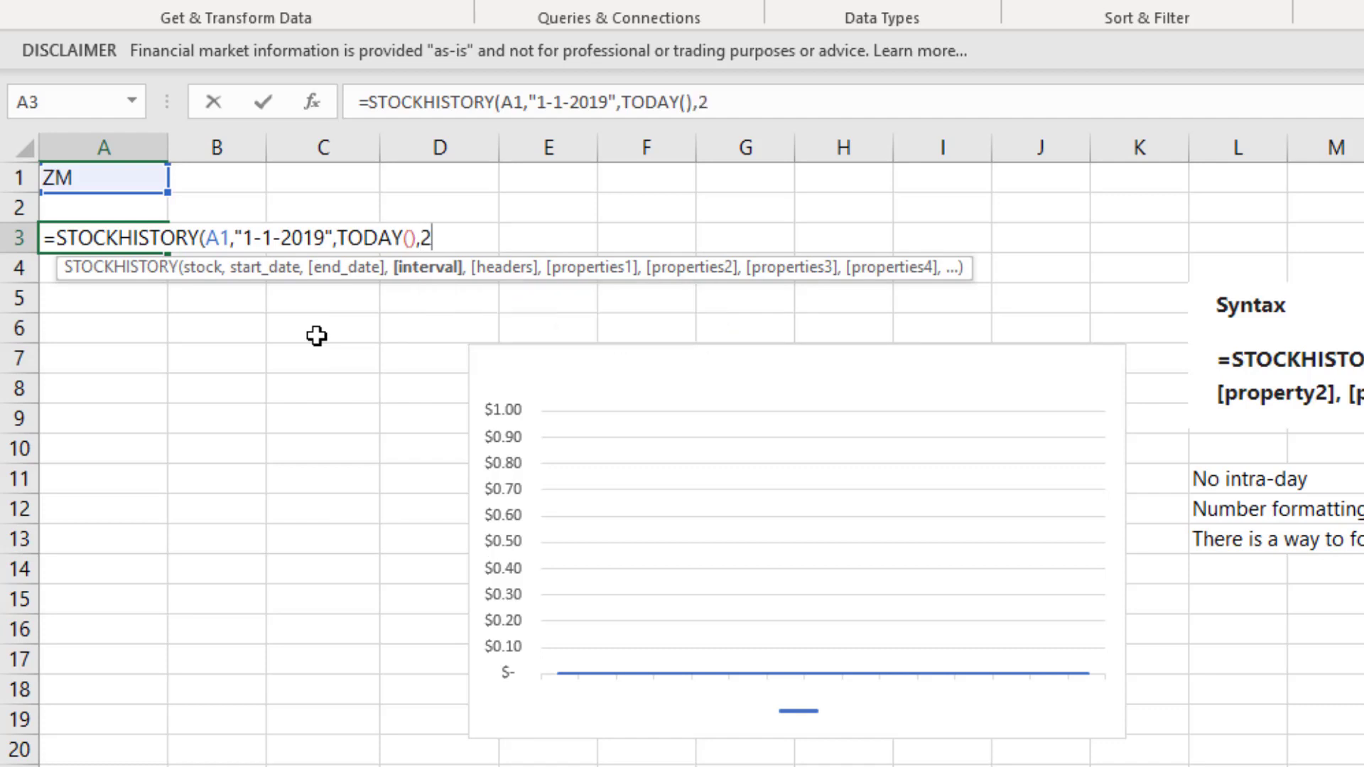
text(,)
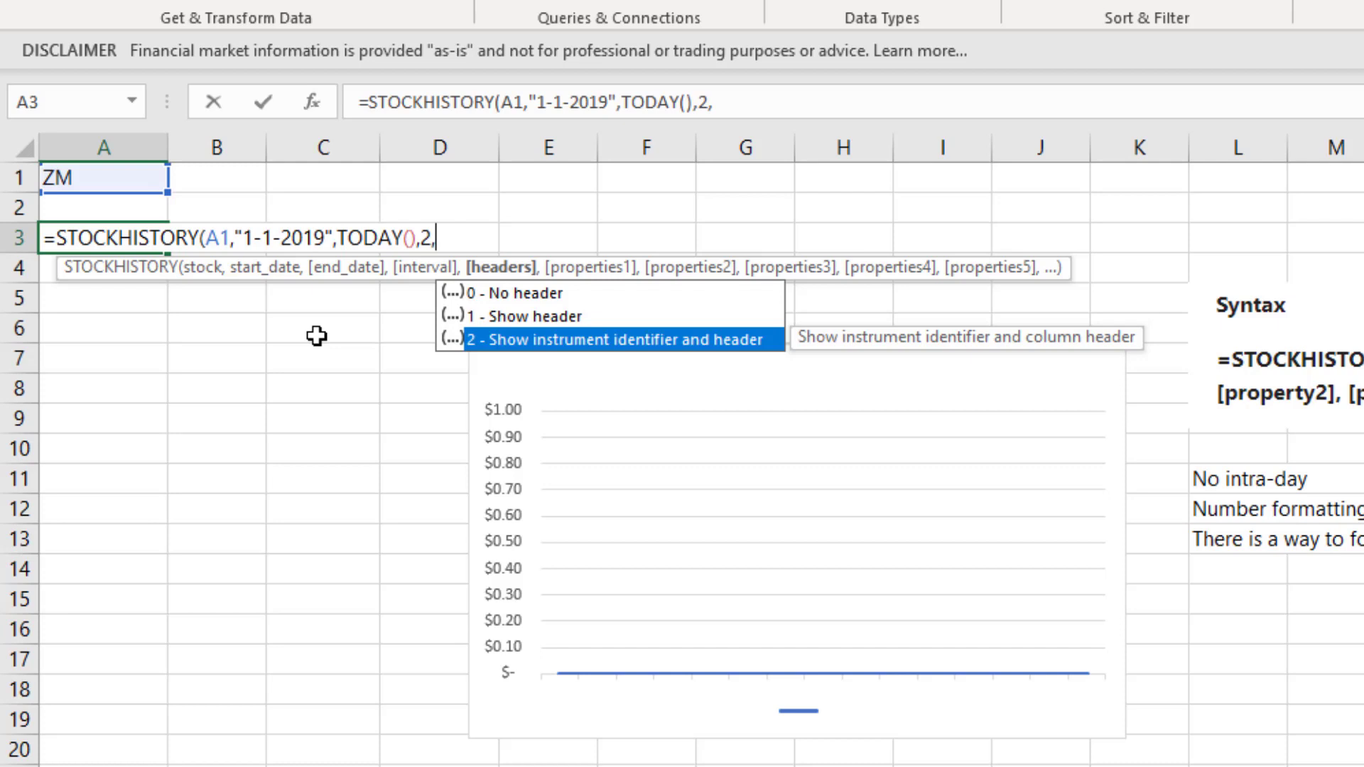
text(1)
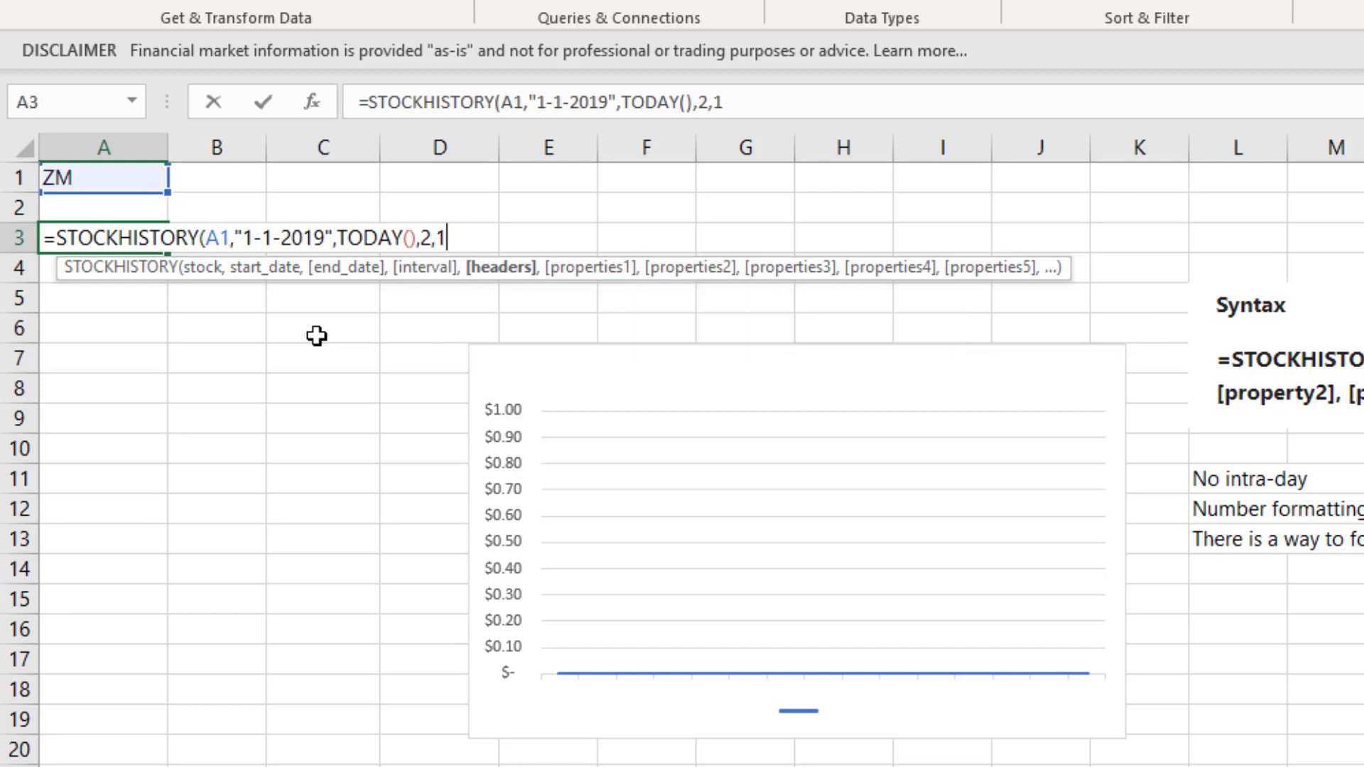
text(,)
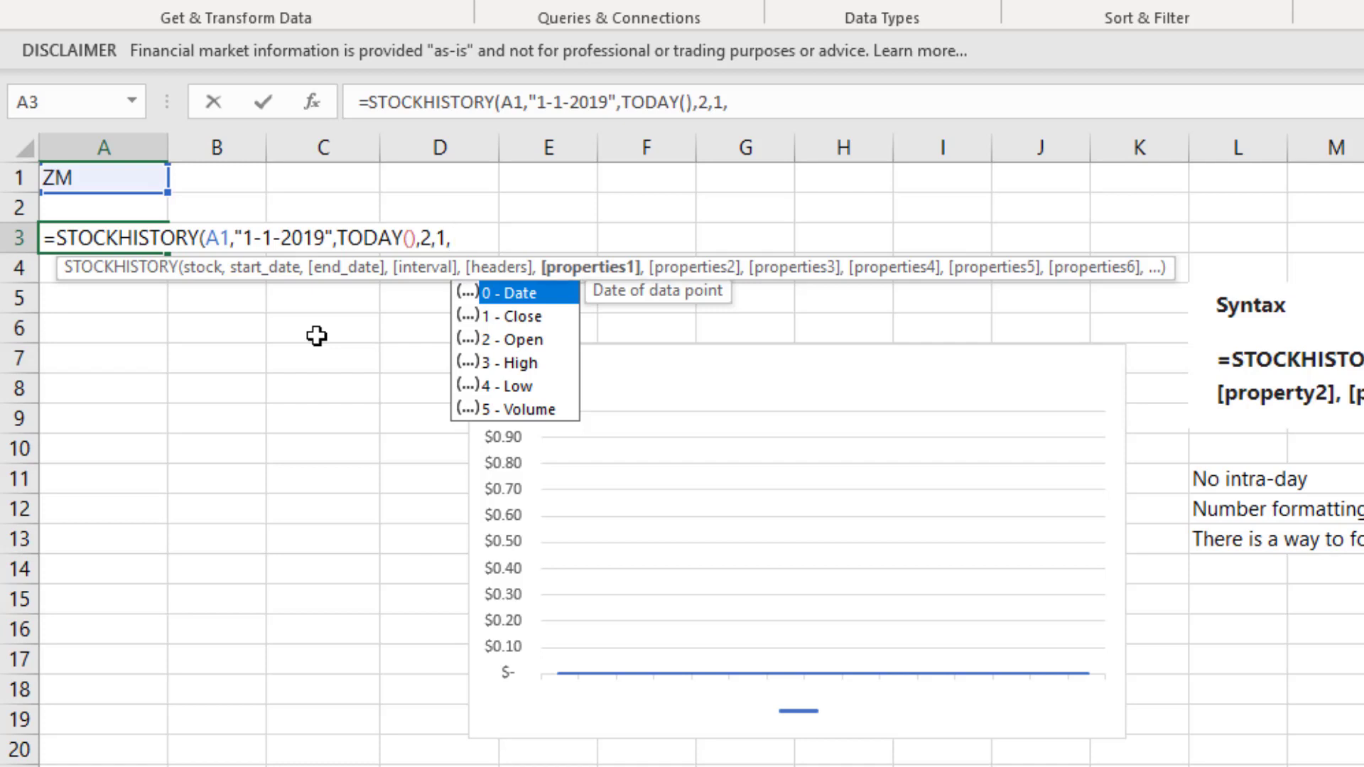
text(0,1)
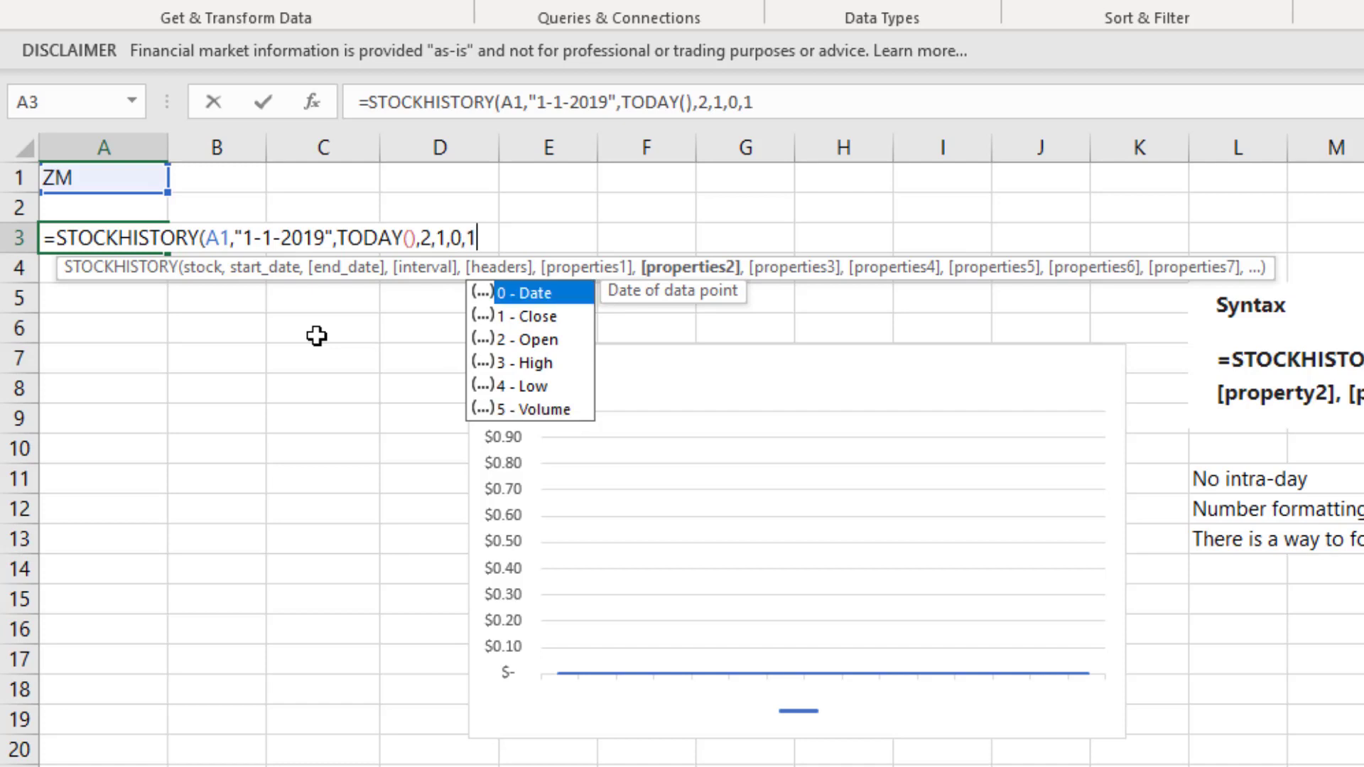
text(,)
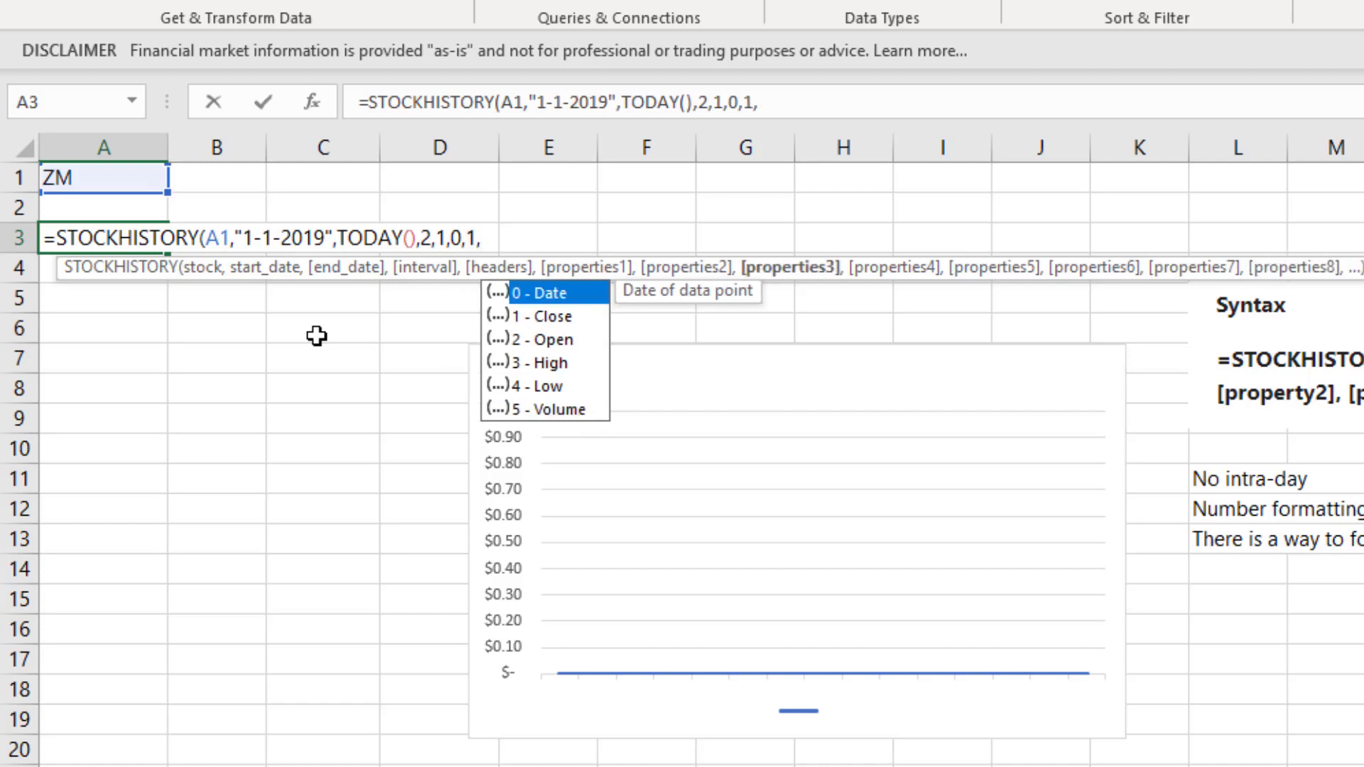
text(5))
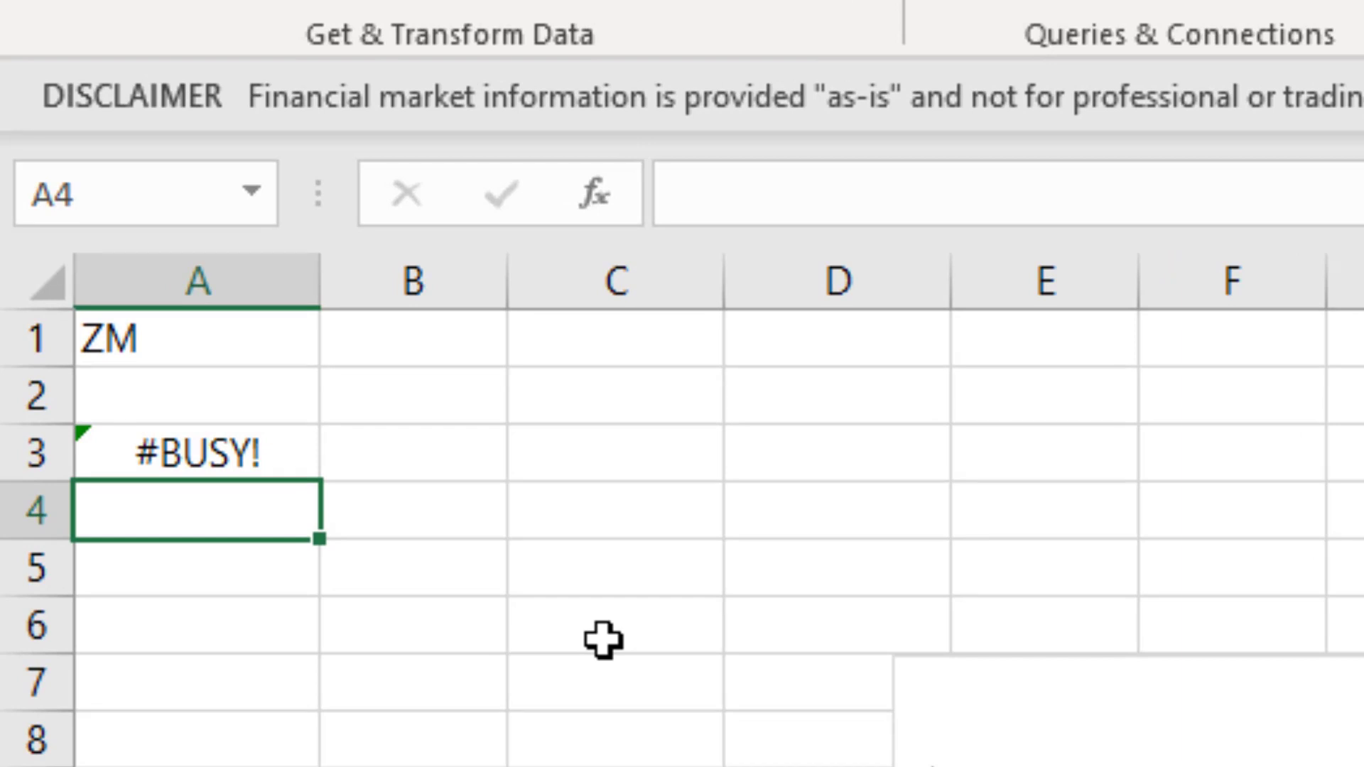
mouse_move(642, 515)
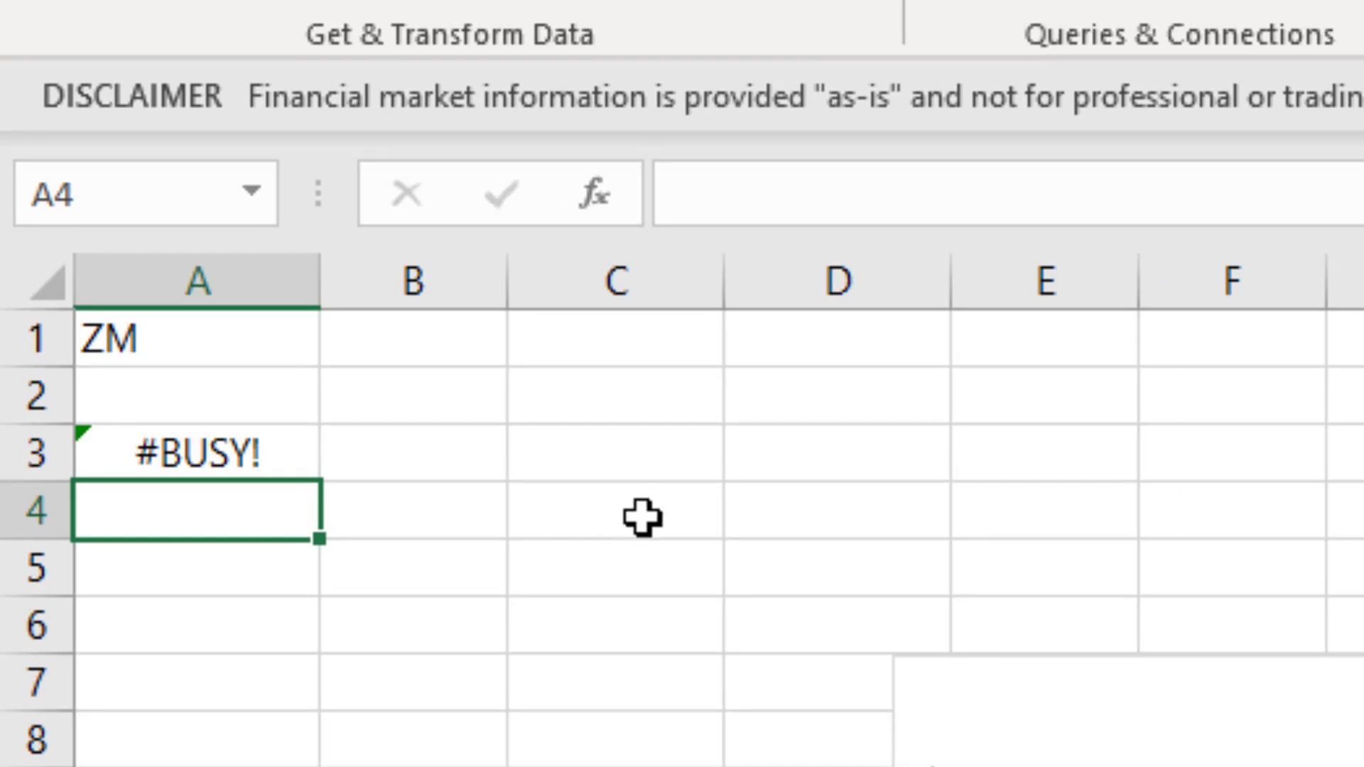
mouse_move(257, 458)
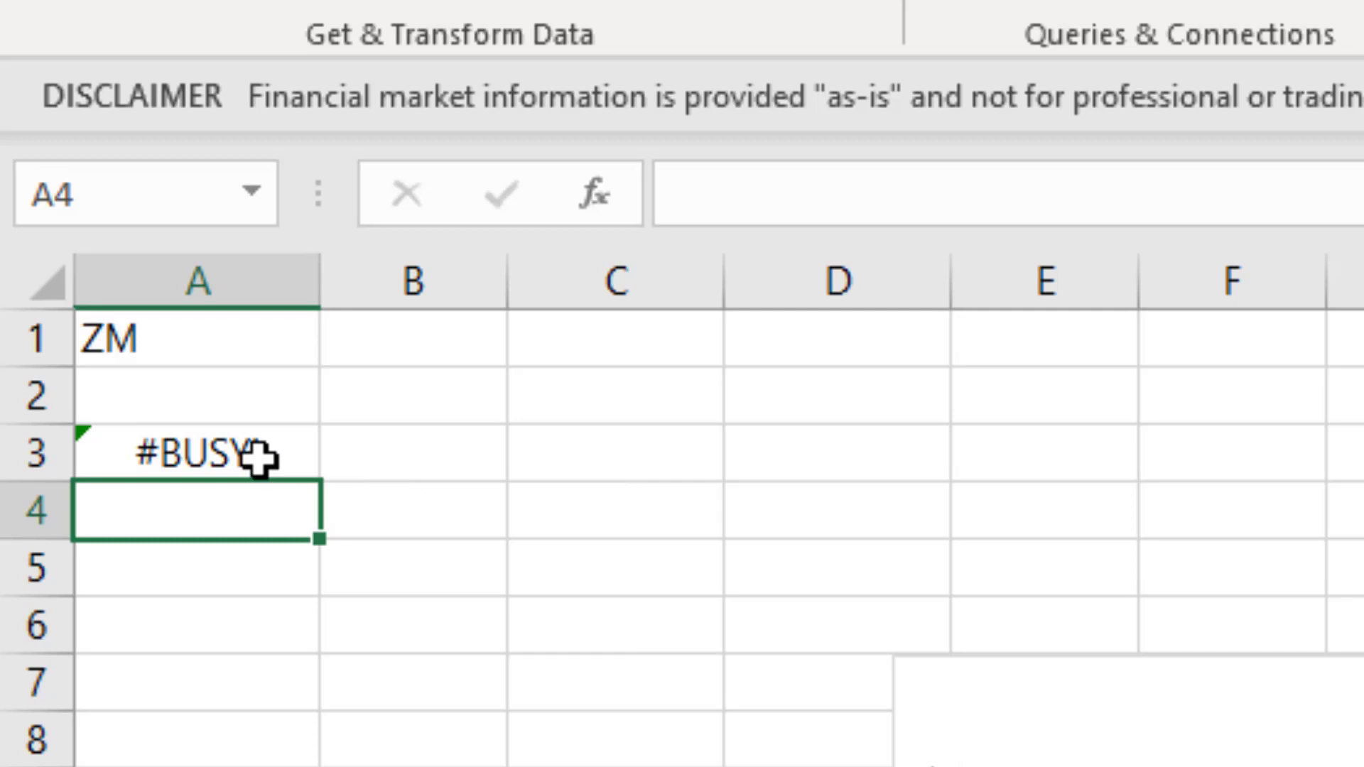
mouse_move(252, 456)
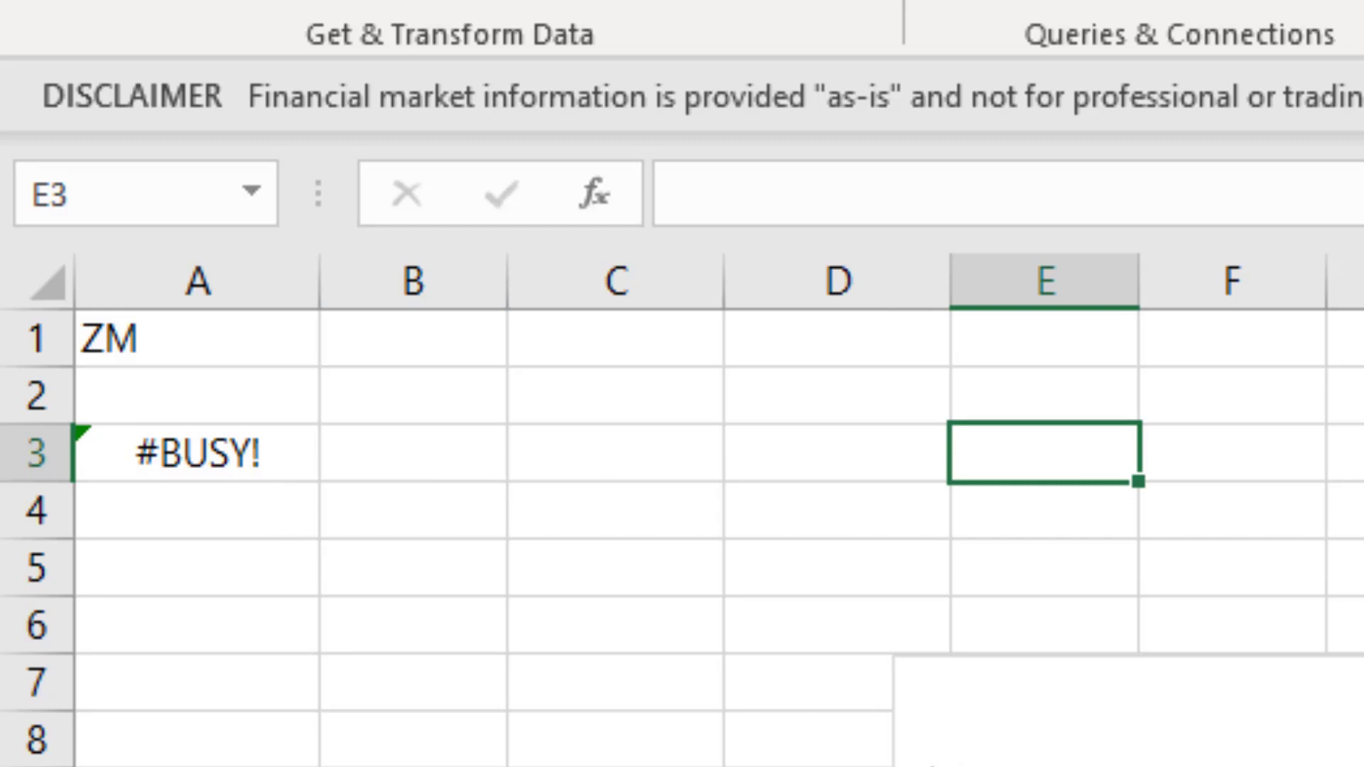
Enter the label 'Calc' in E3 while the ZM data loads
text(Calc)
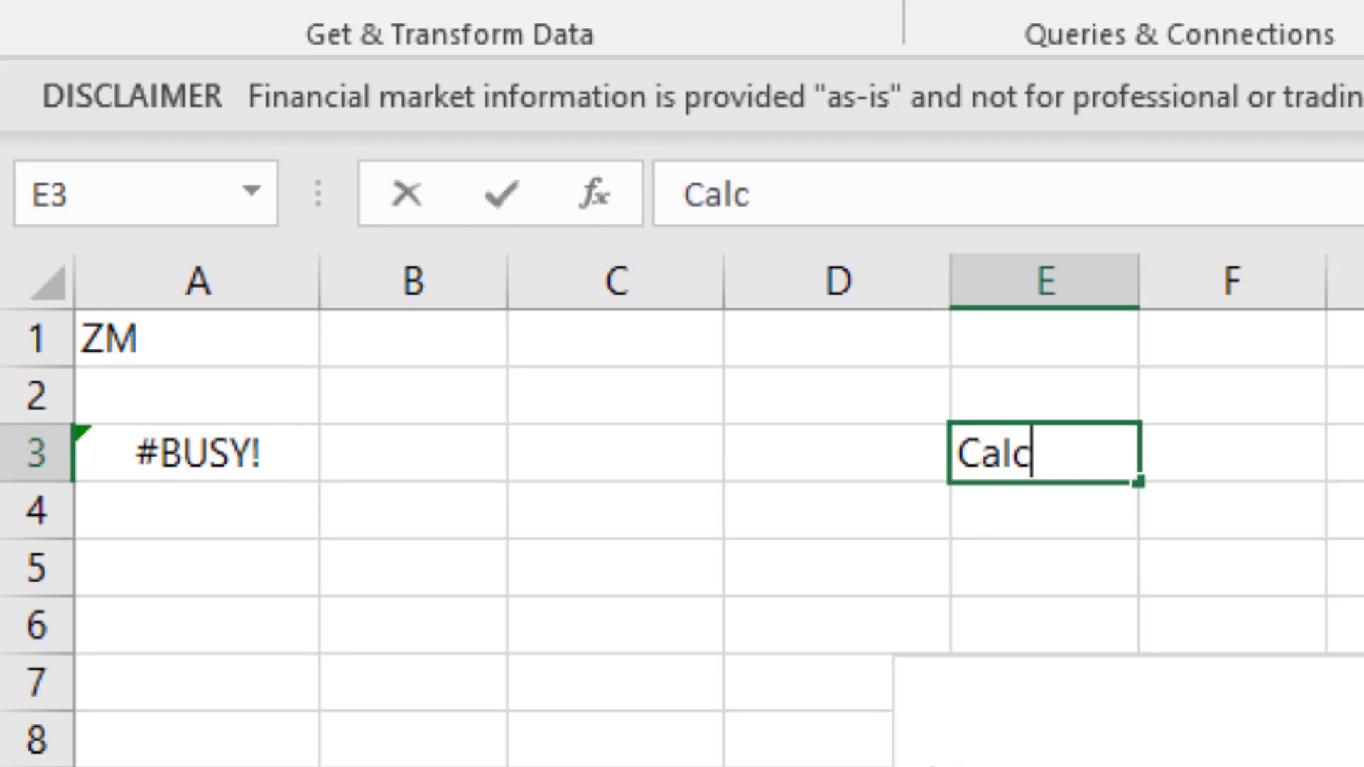
key(Enter)
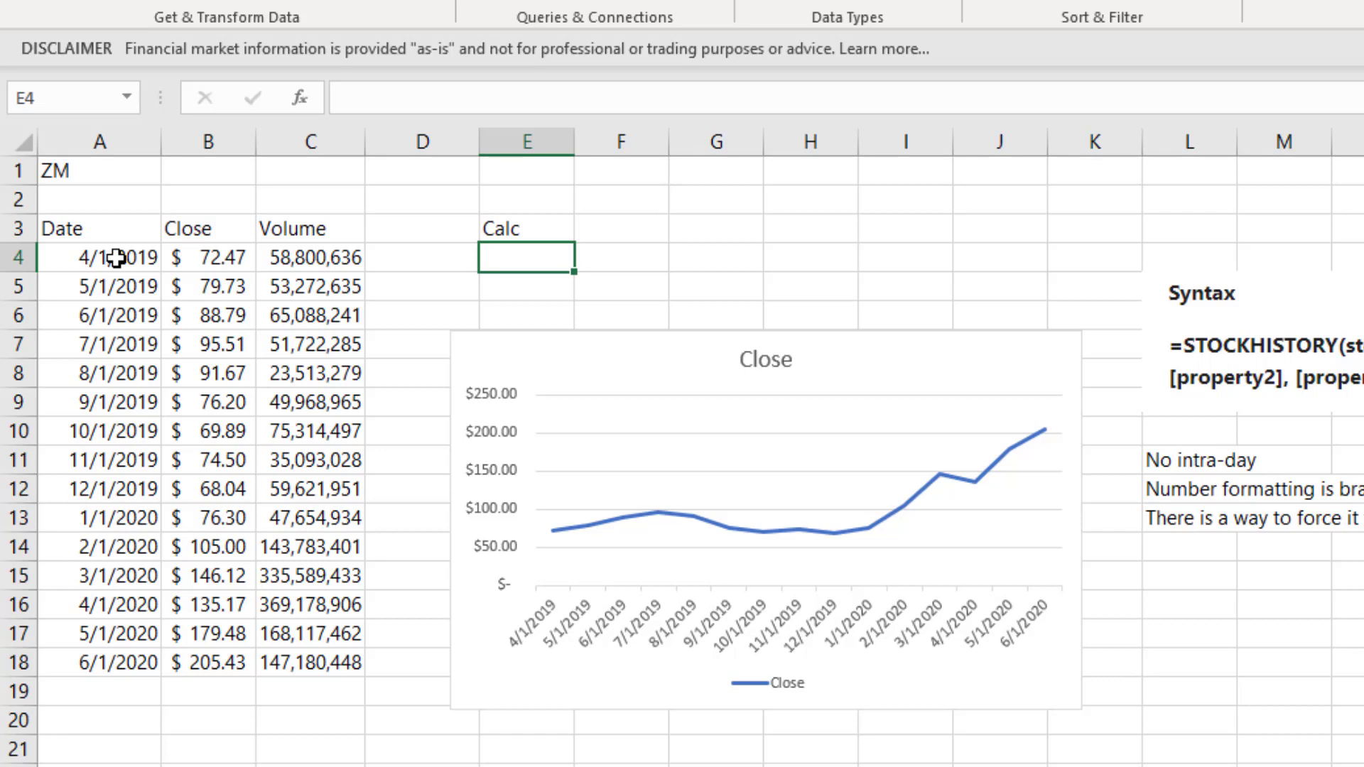
mouse_move(108, 235)
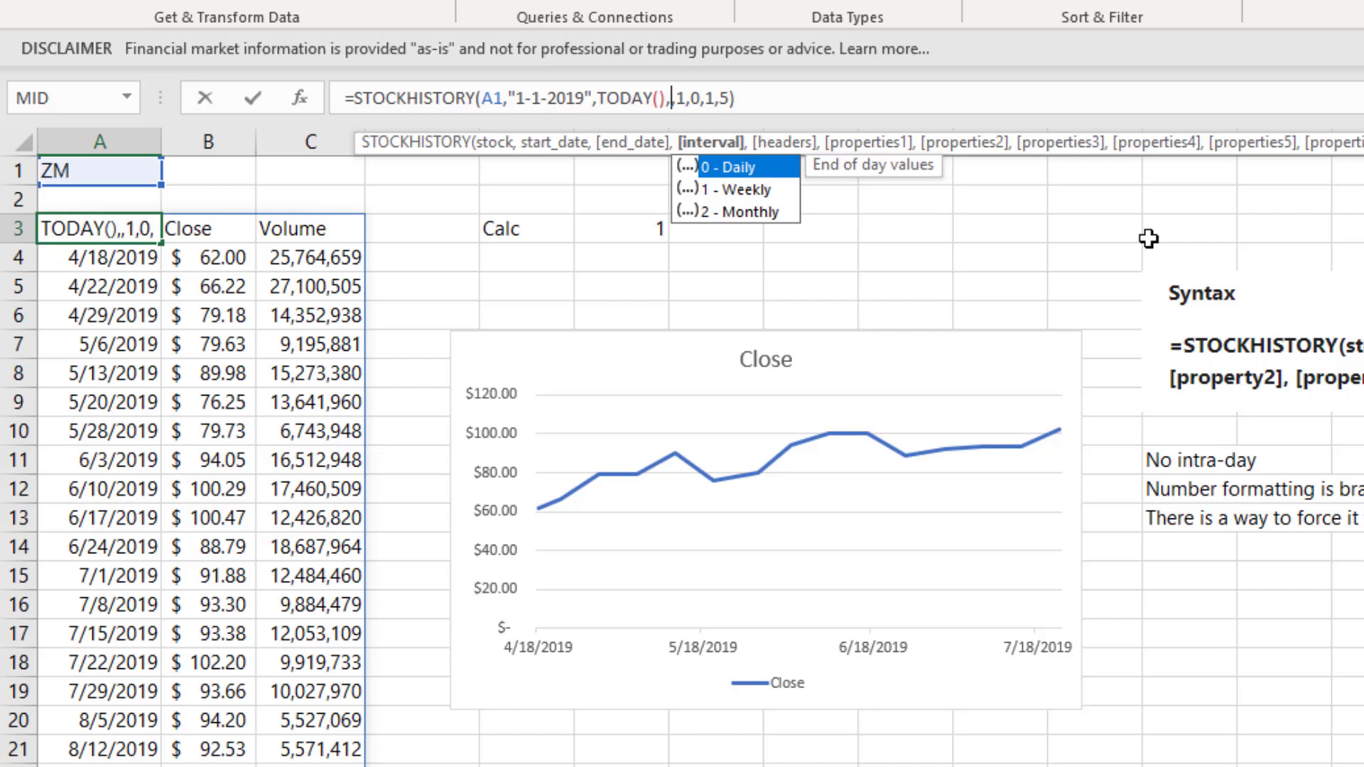
Commit the daily-interval ZM formula and scroll to the last row, 6/9/2020
key(Enter)
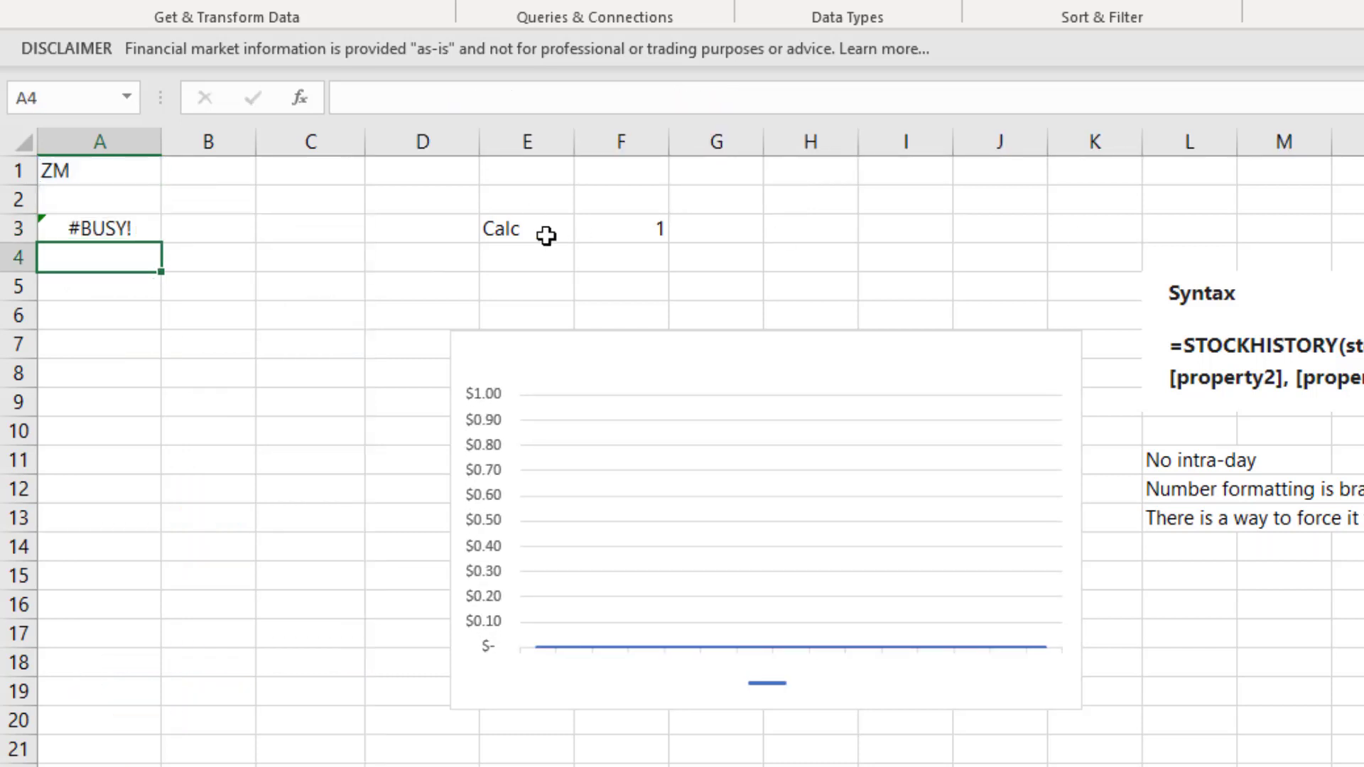
click(620, 229)
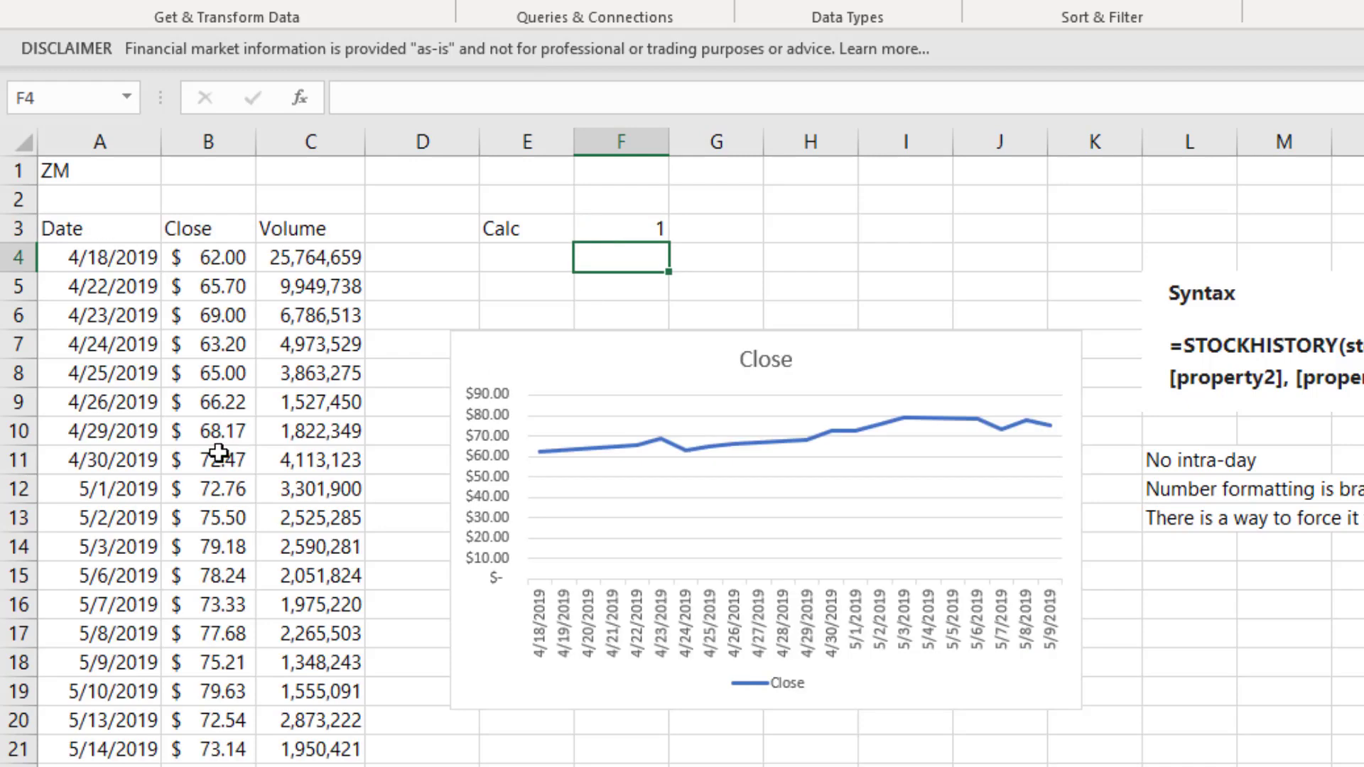
scroll(down, 3)
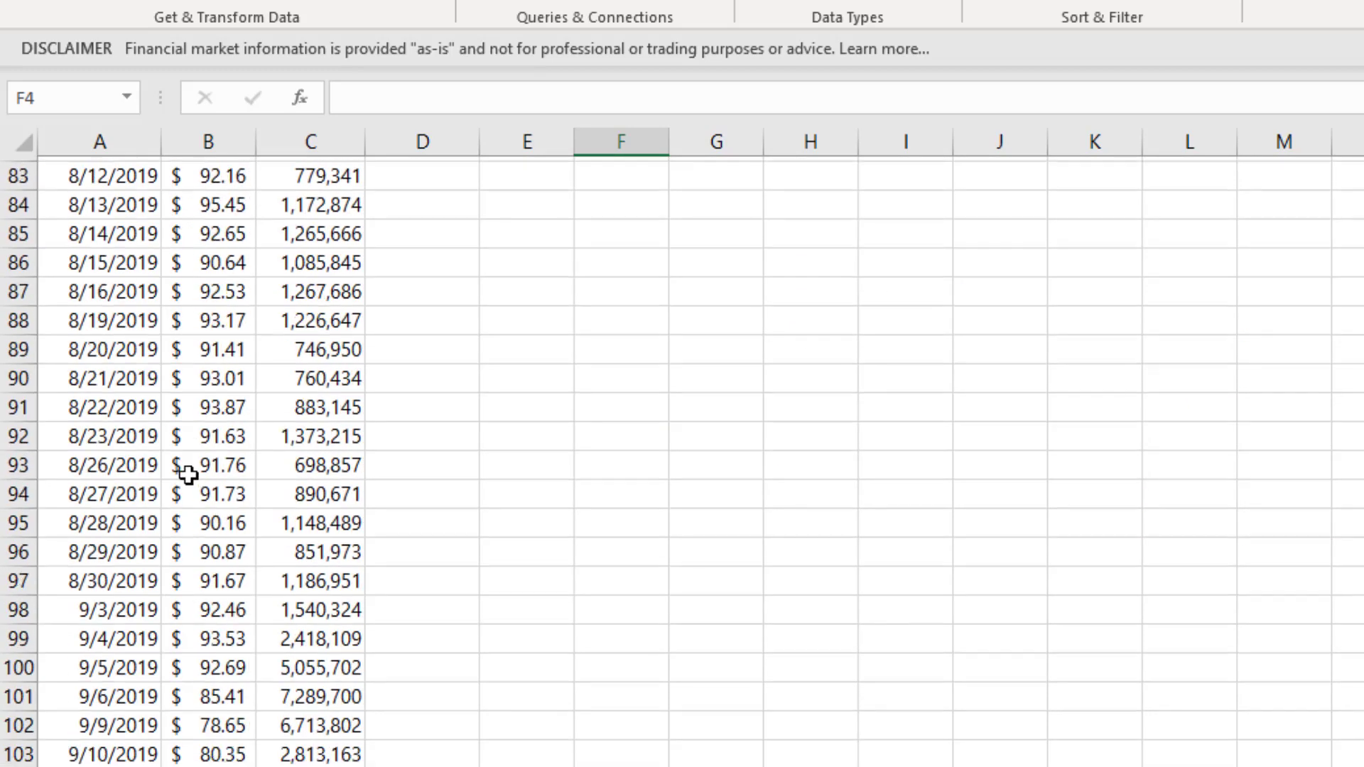
scroll(down, 3)
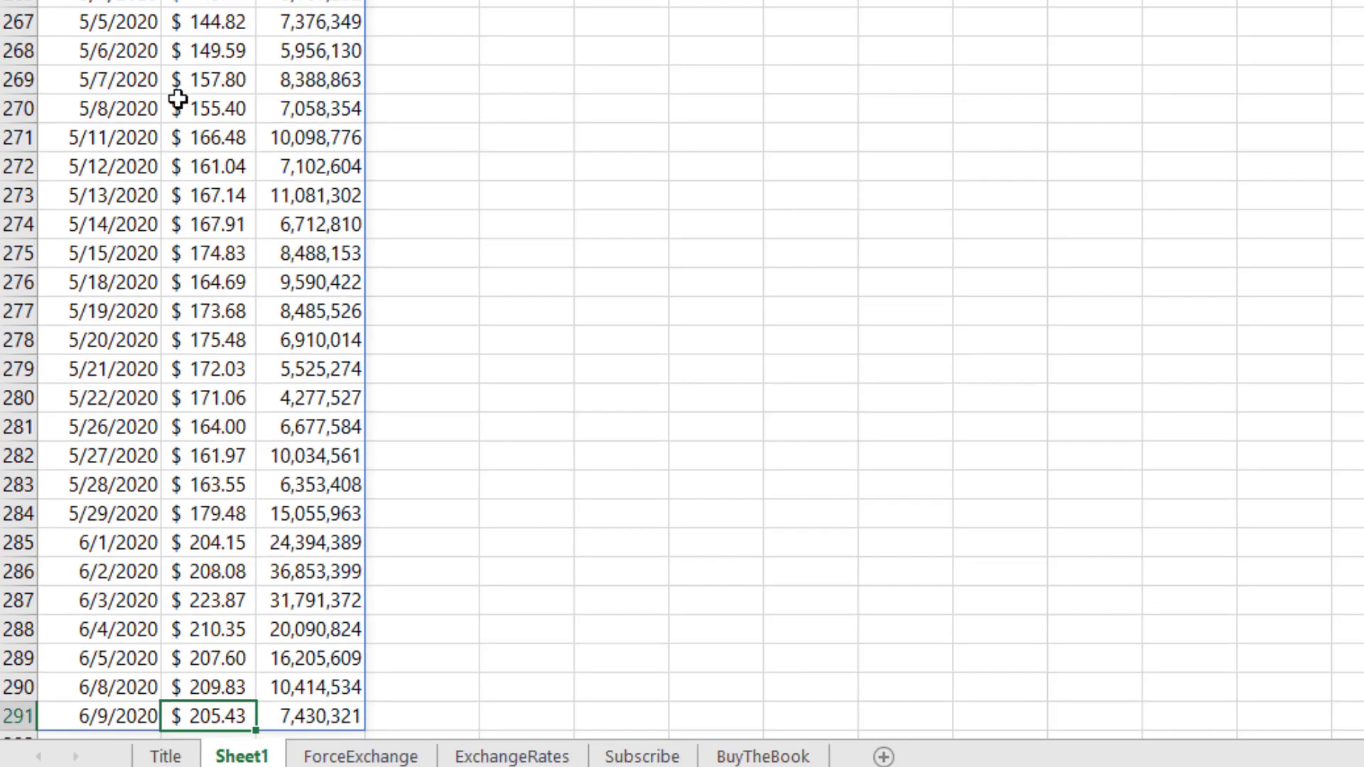
scroll(down, 3)
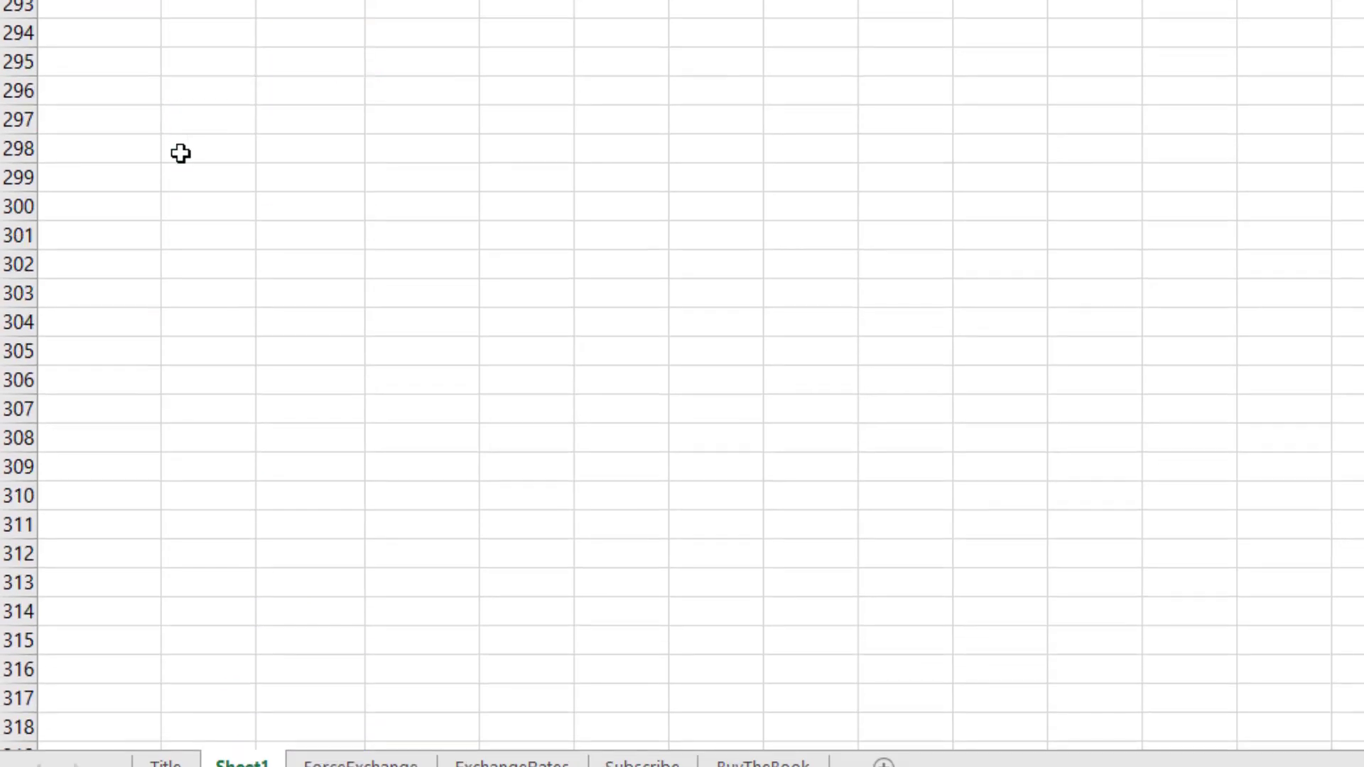
scroll(up, 3)
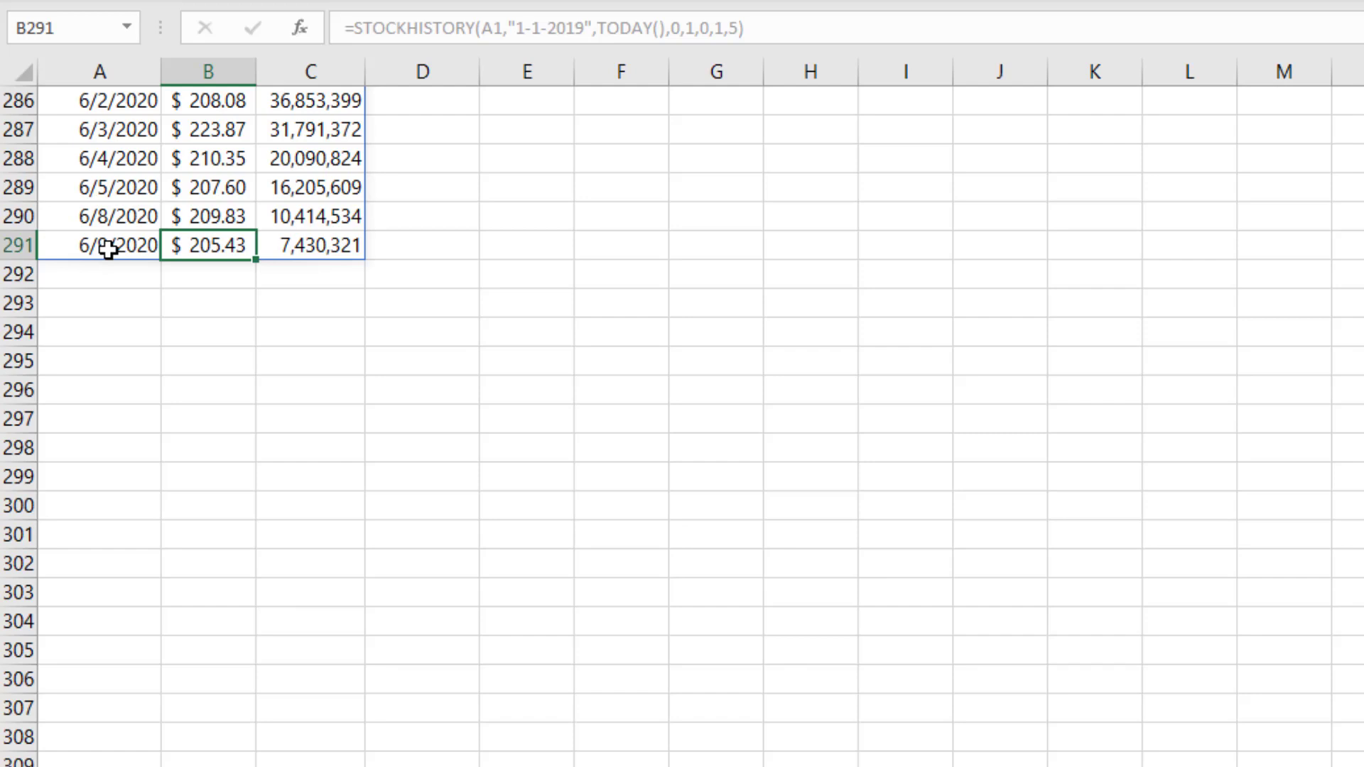
mouse_move(106, 246)
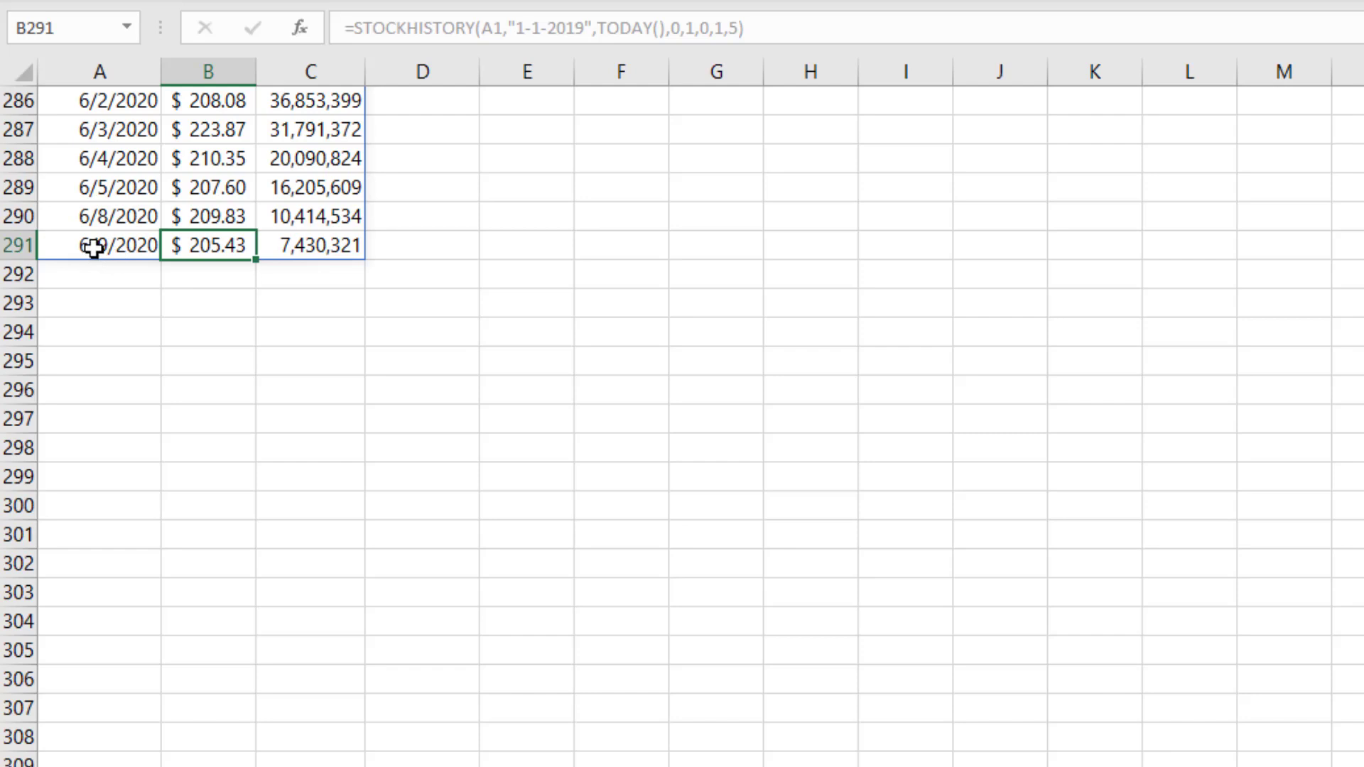
mouse_move(206, 247)
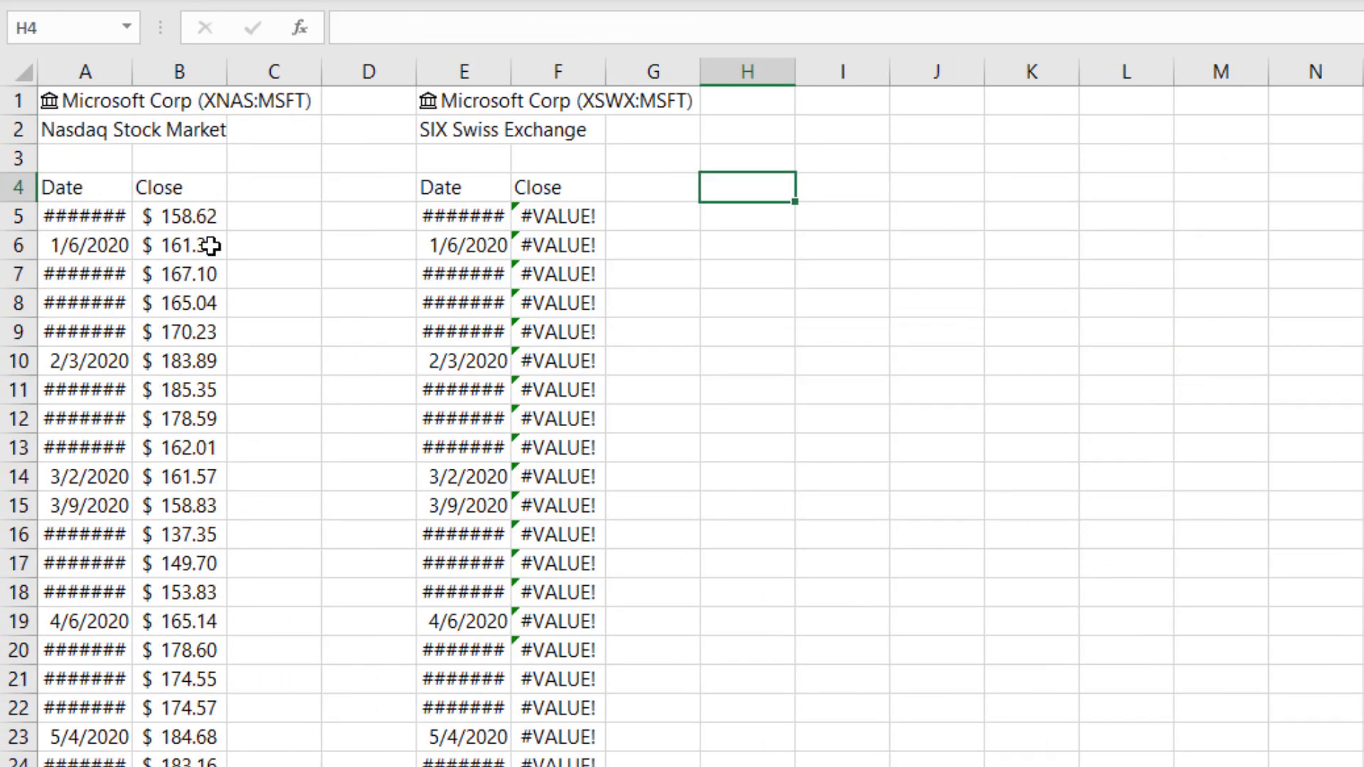
mouse_move(256, 117)
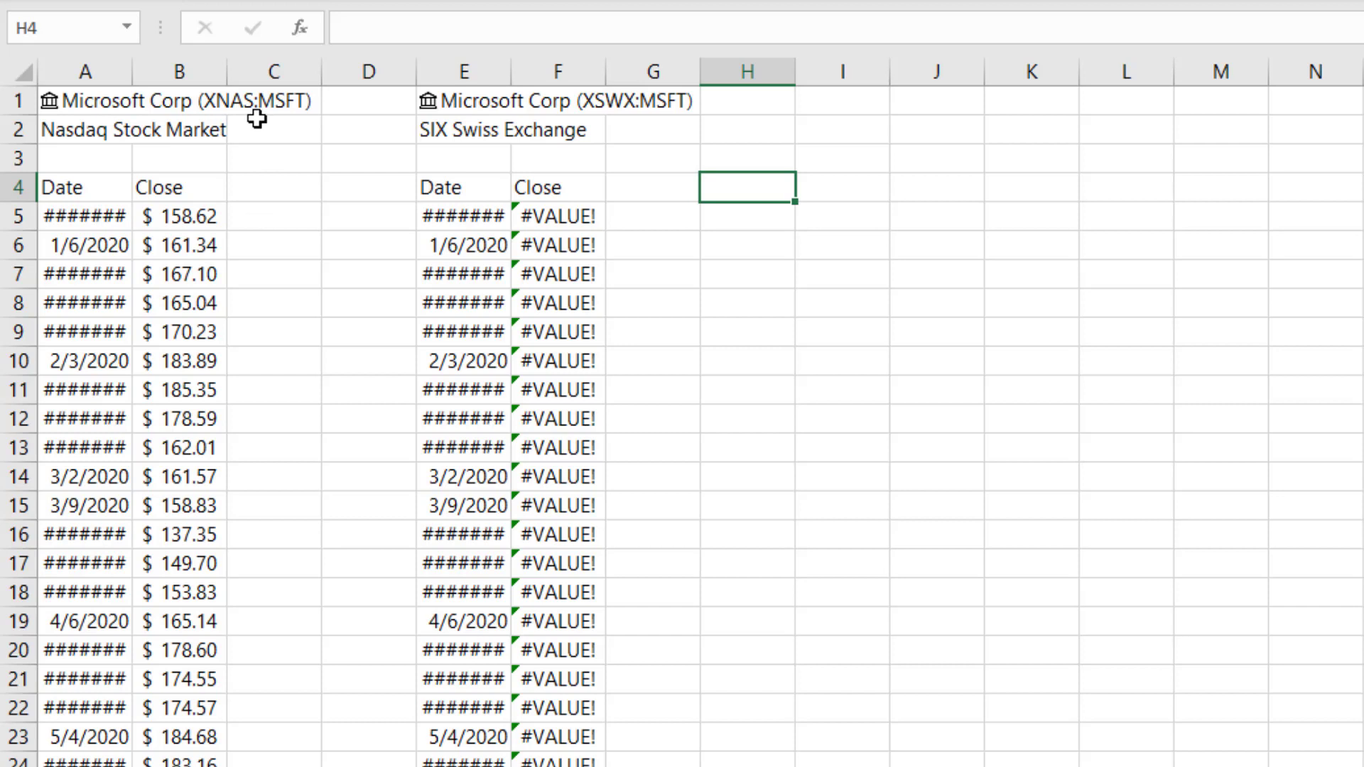
mouse_move(202, 107)
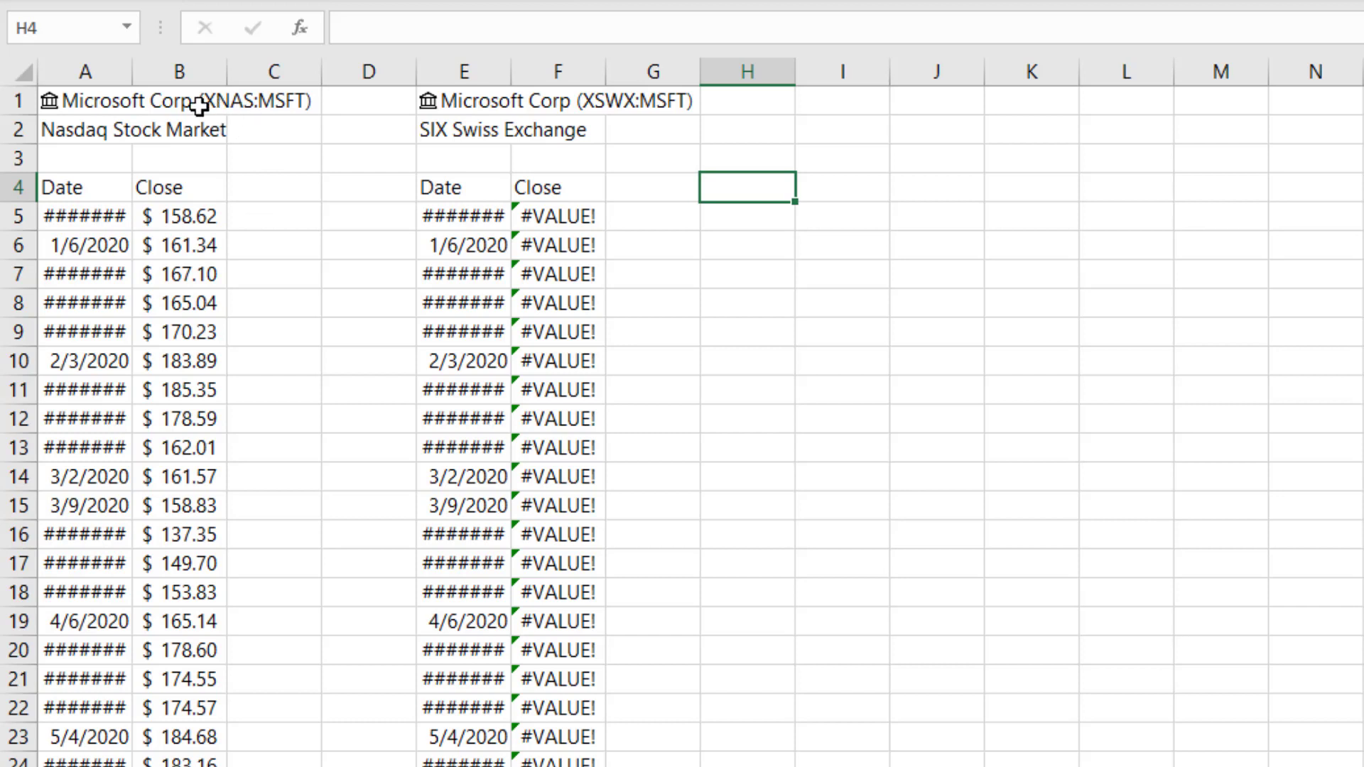
mouse_move(623, 120)
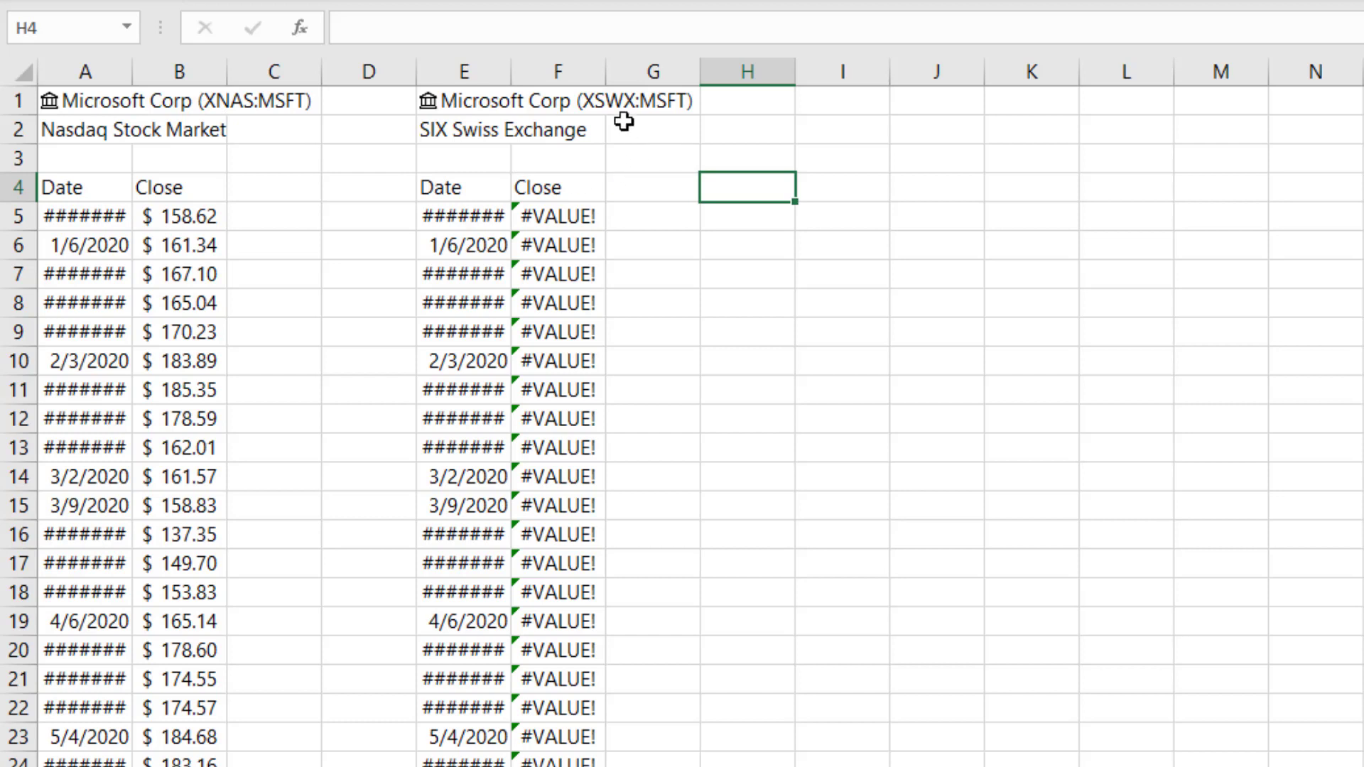
mouse_move(606, 113)
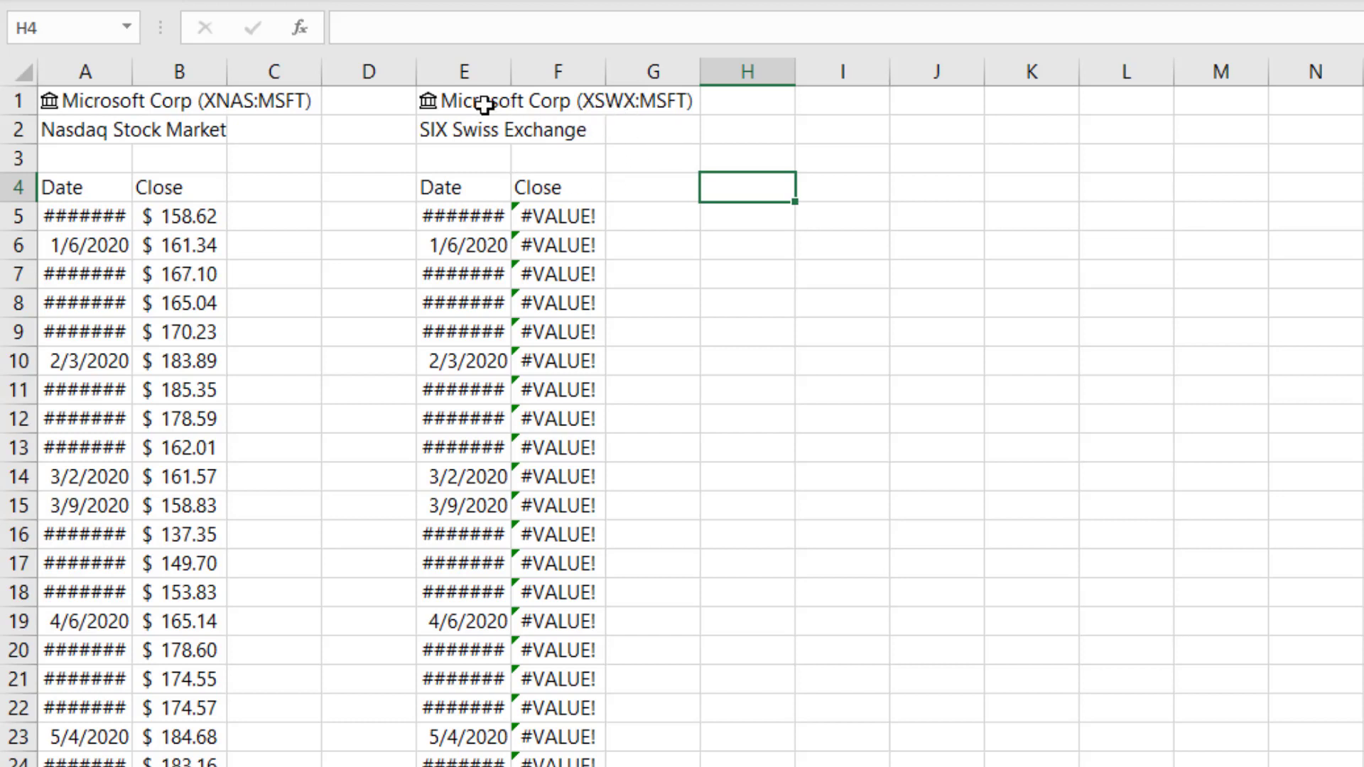
Check the =E1.Exchange formula in E2, then go to the USD:GBP ExchangeRates sheet
click(461, 100)
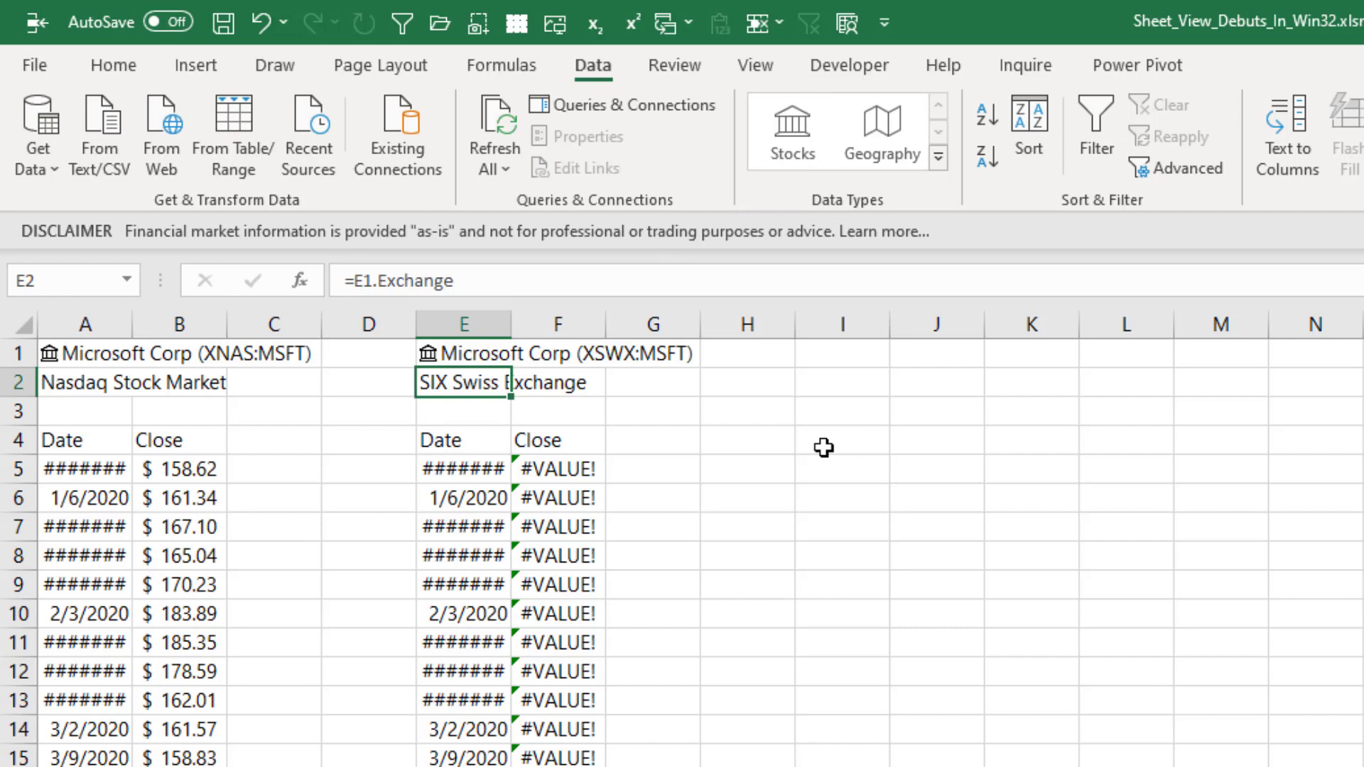
mouse_move(477, 485)
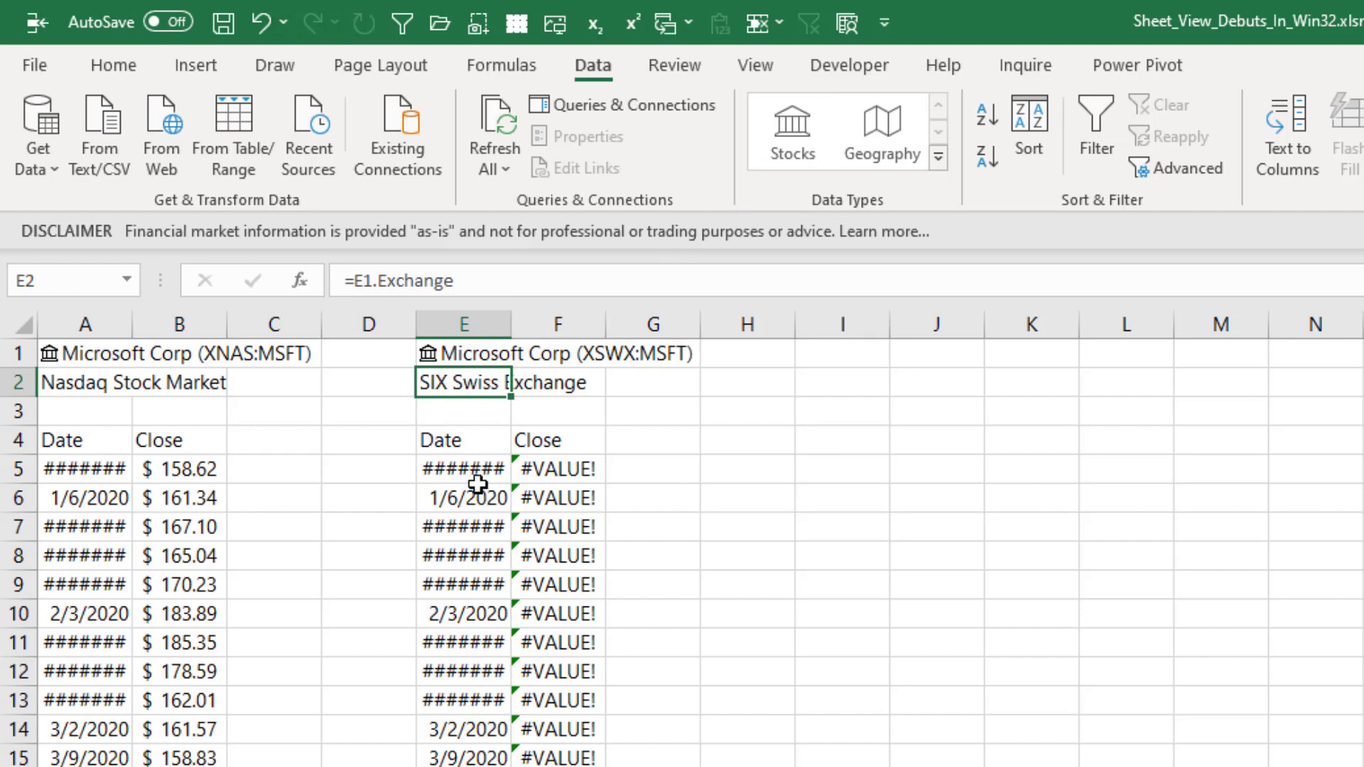
click(502, 65)
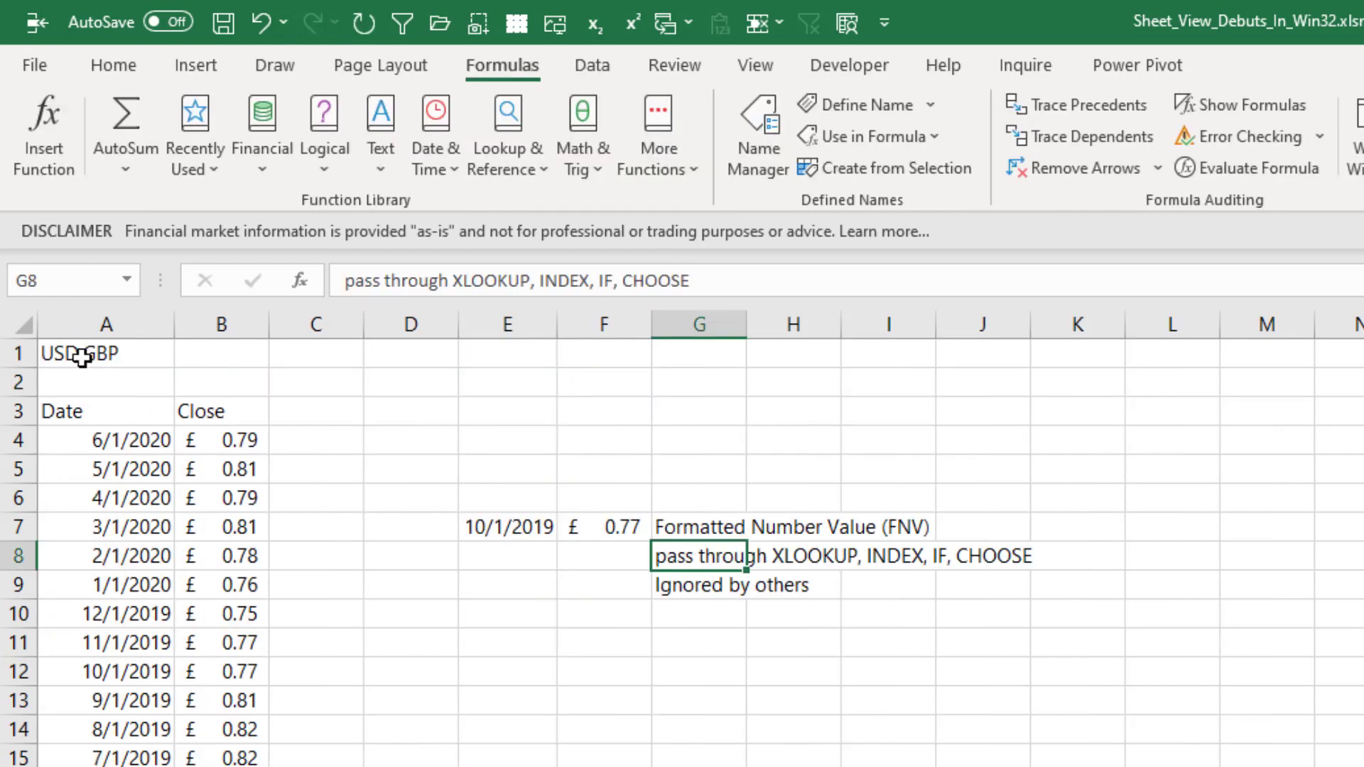
mouse_move(492, 670)
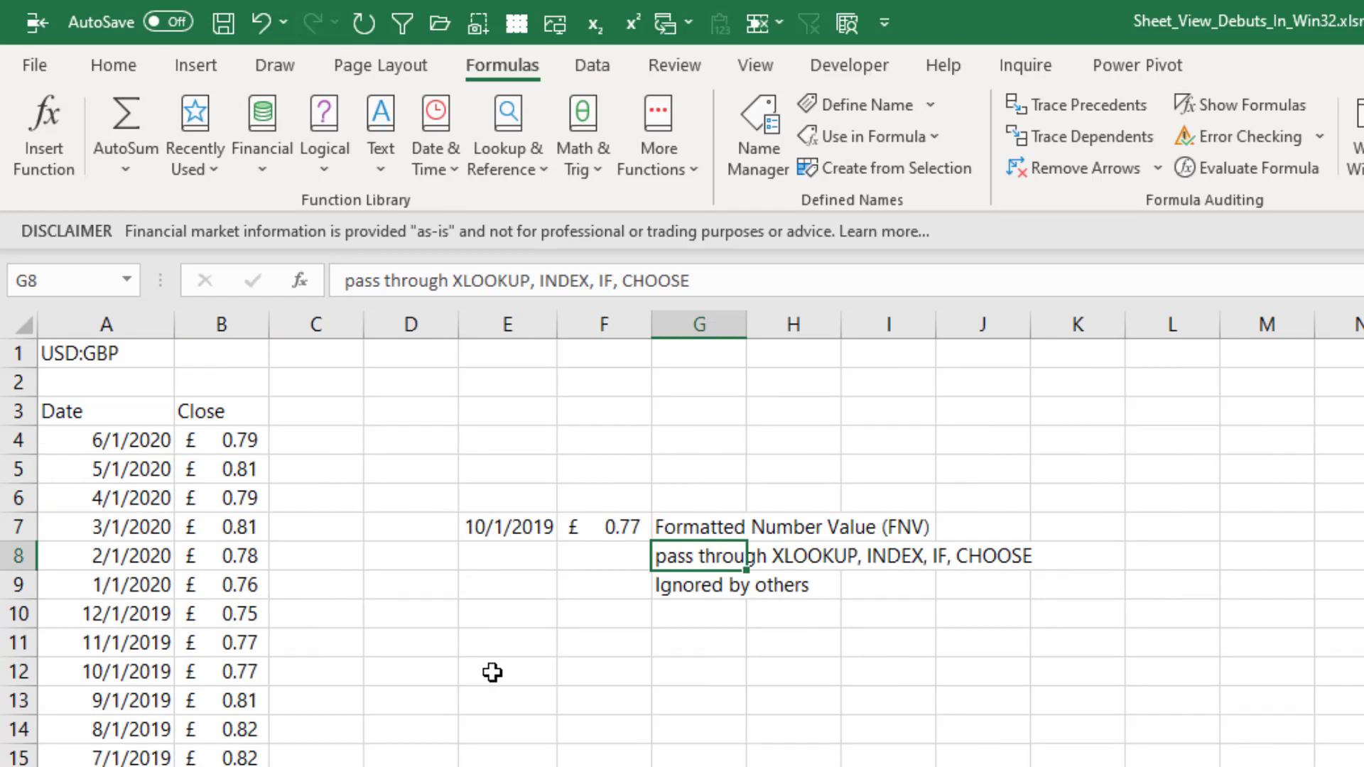
mouse_move(494, 646)
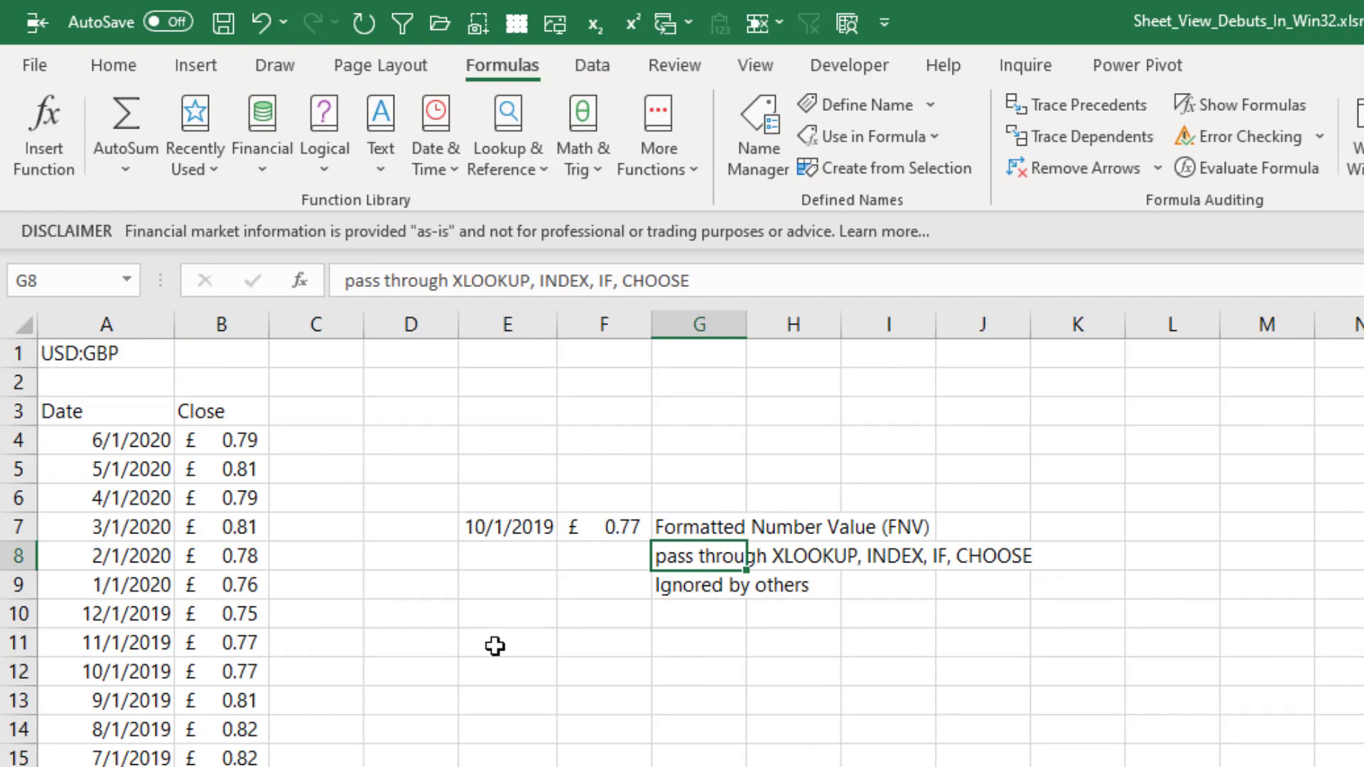
mouse_move(950, 526)
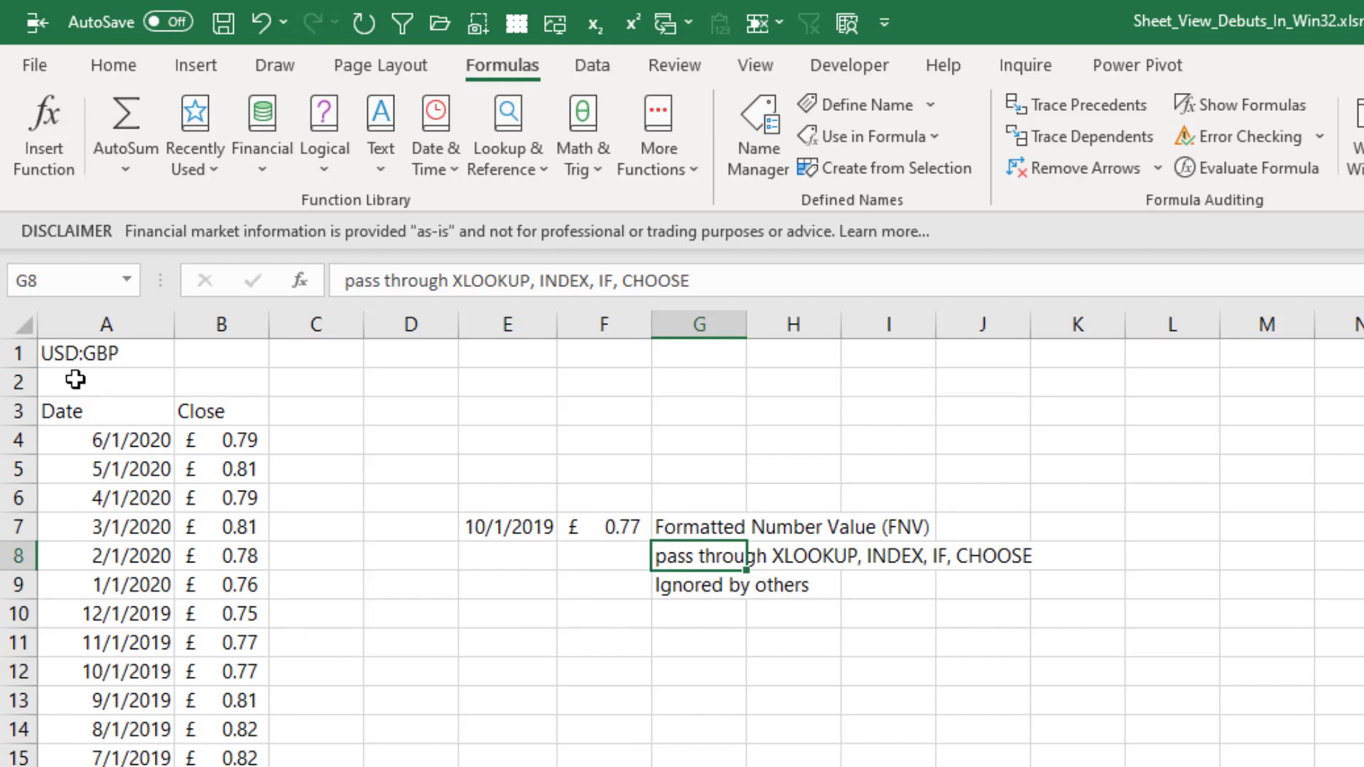
mouse_move(113, 353)
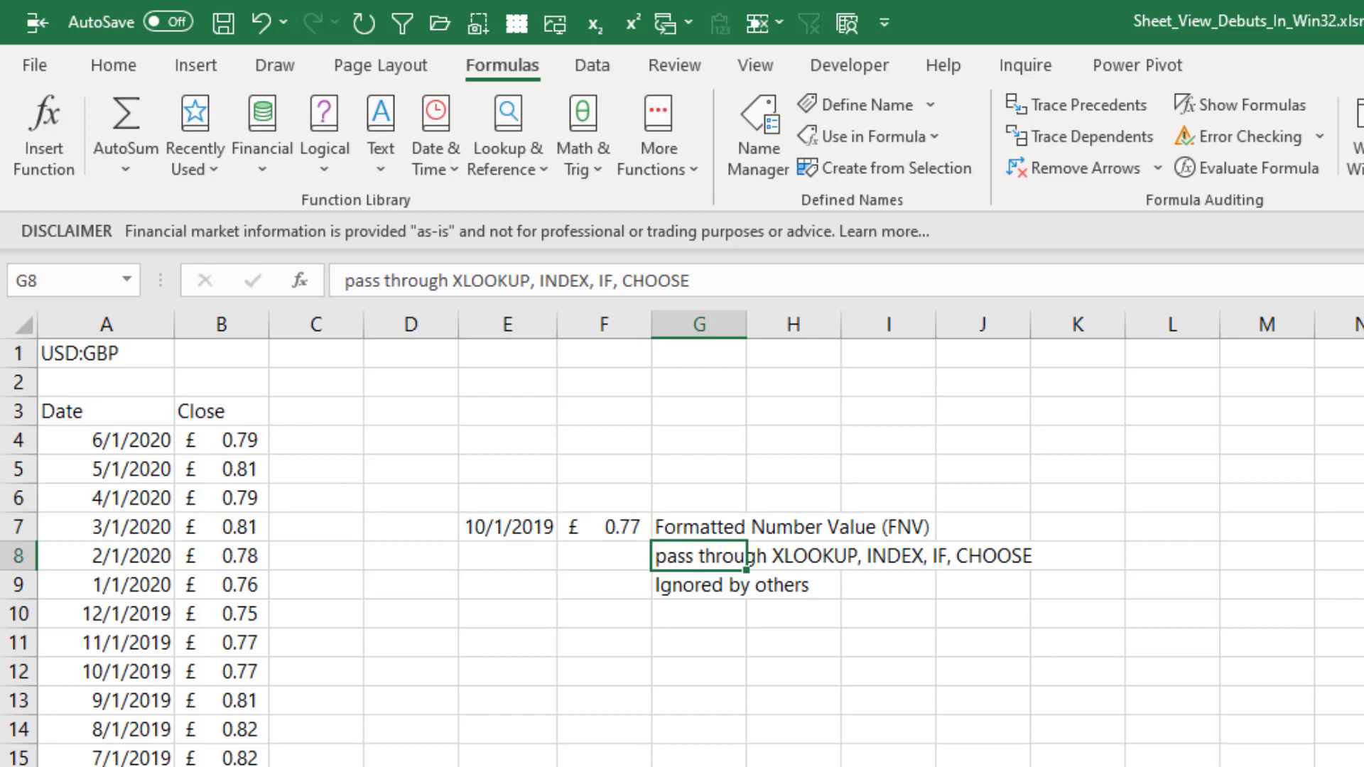
mouse_move(803, 569)
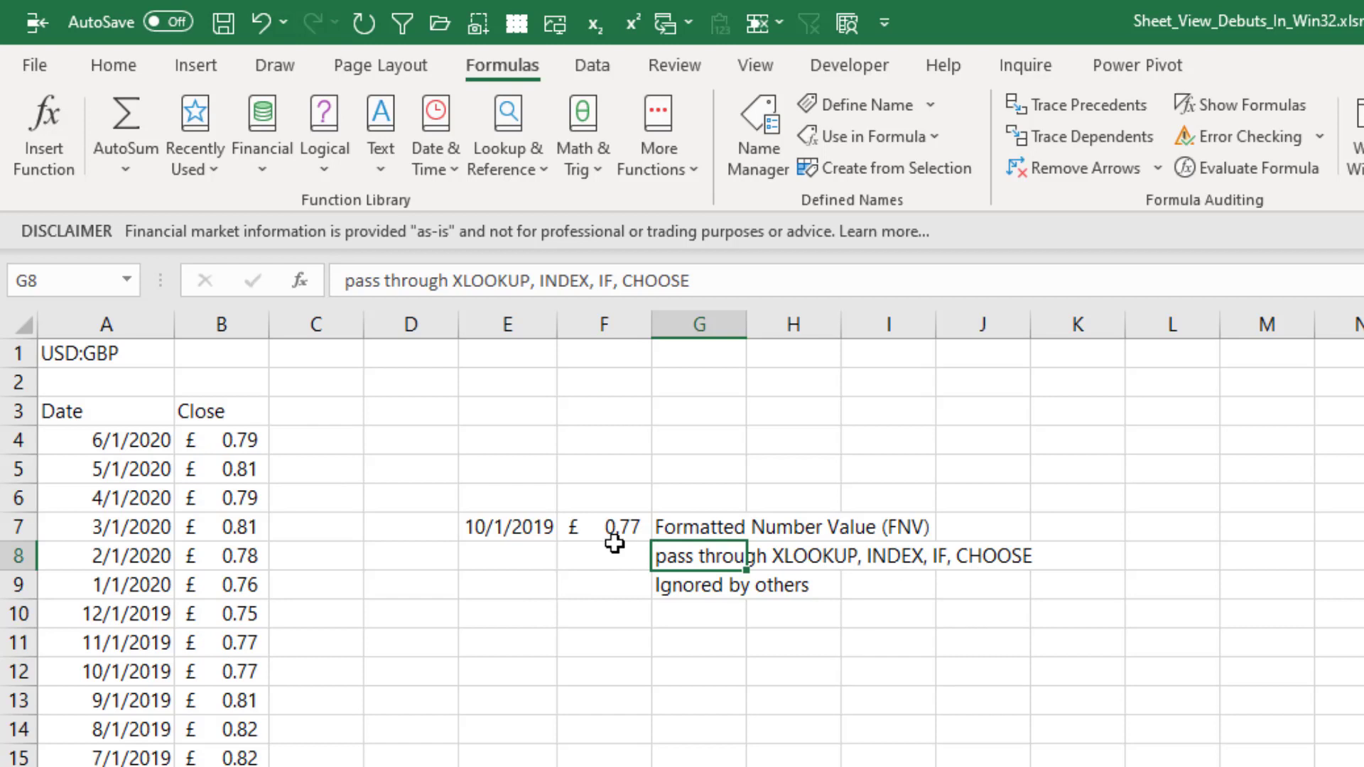
click(603, 526)
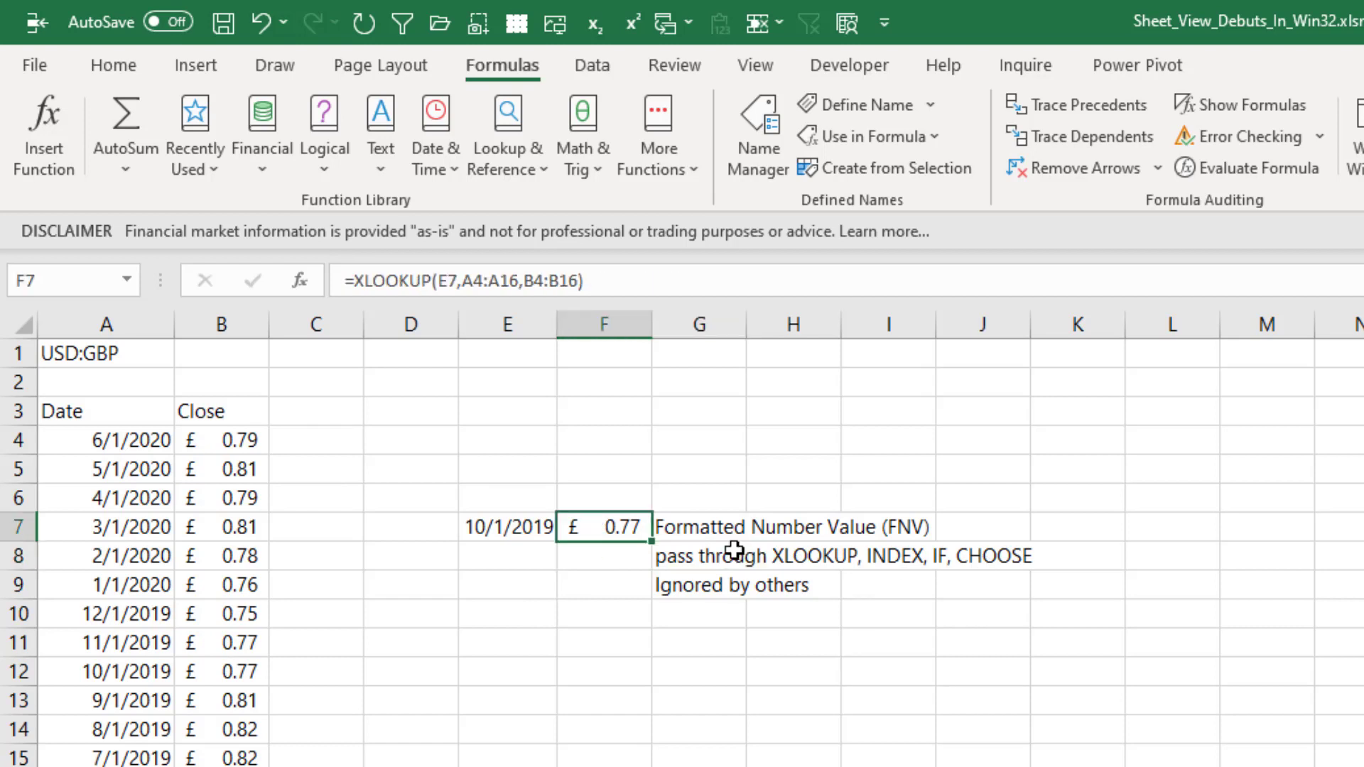
mouse_move(111, 392)
text(CAD)
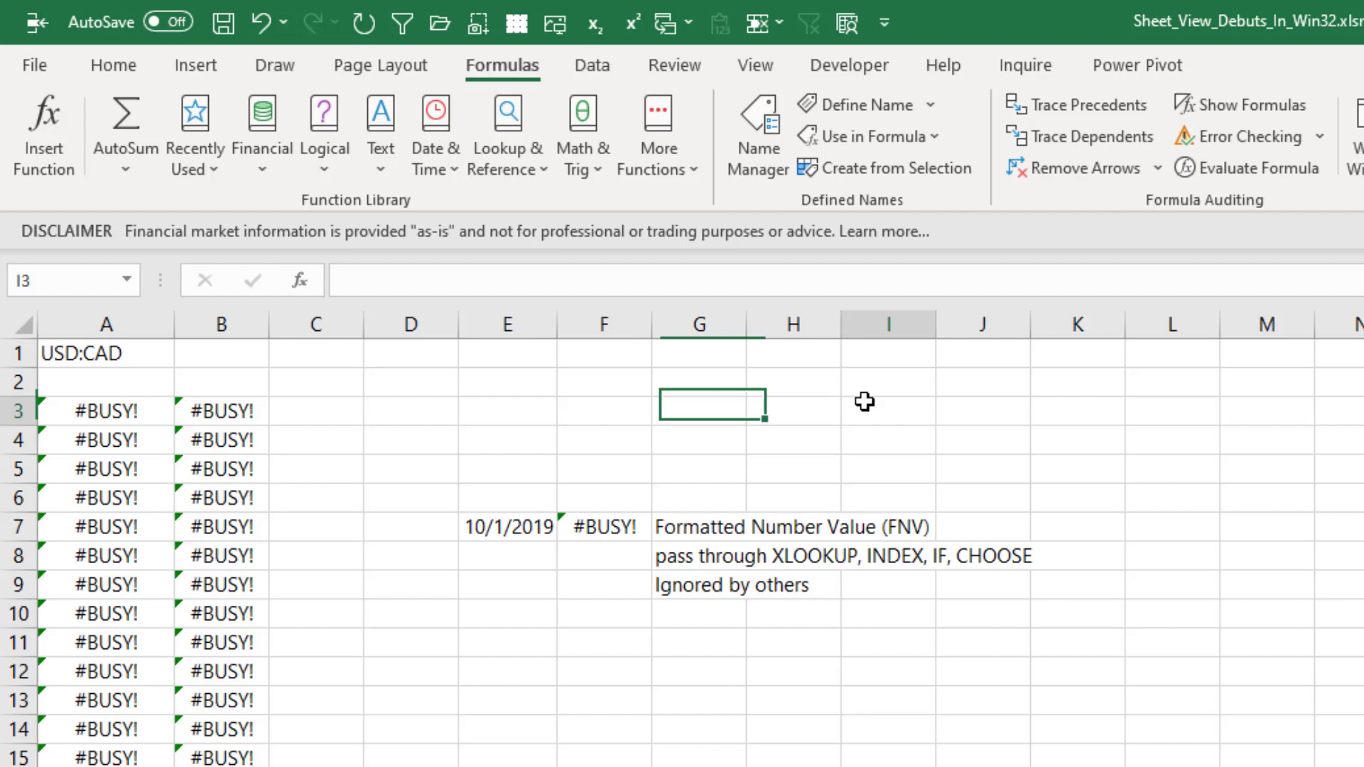
Recalculate the USD:CAD table by entering 1 in I3, then inspect B4's format
text(1)
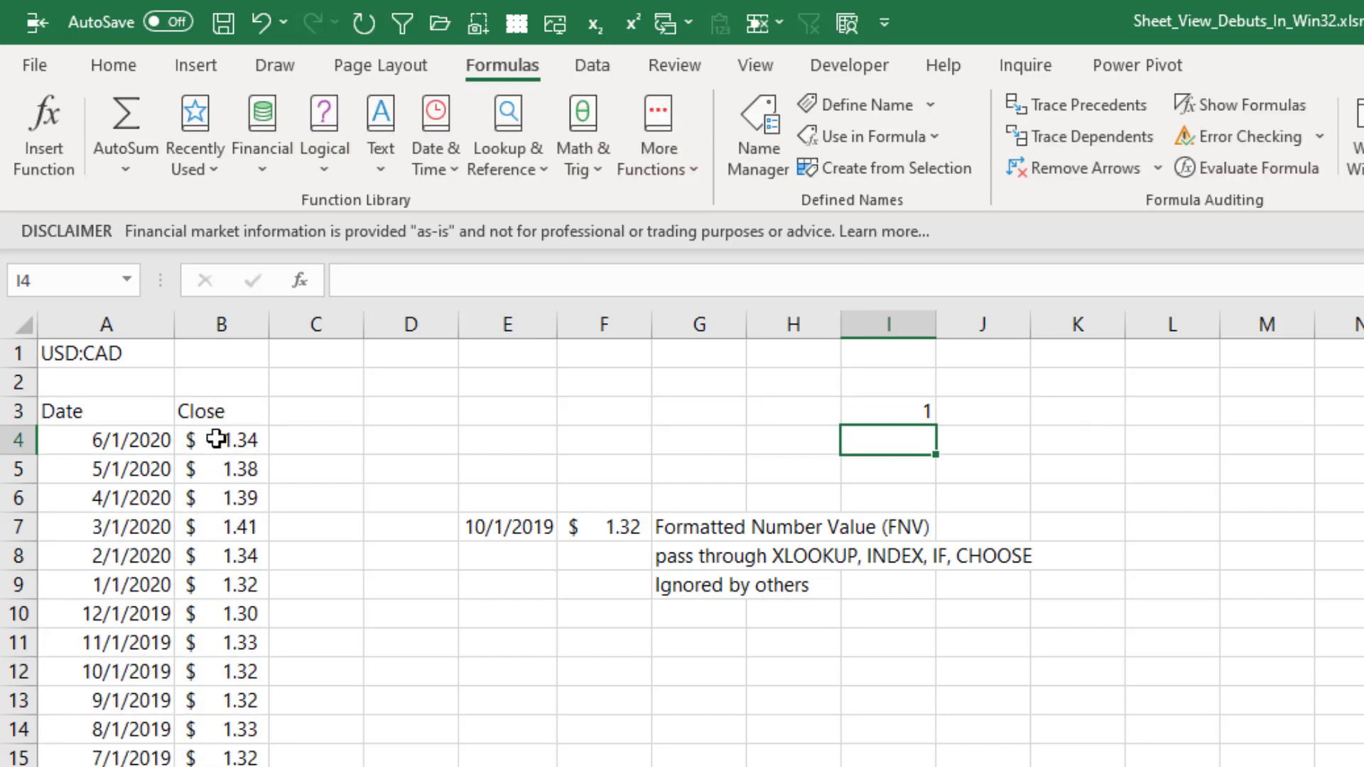
mouse_move(620, 531)
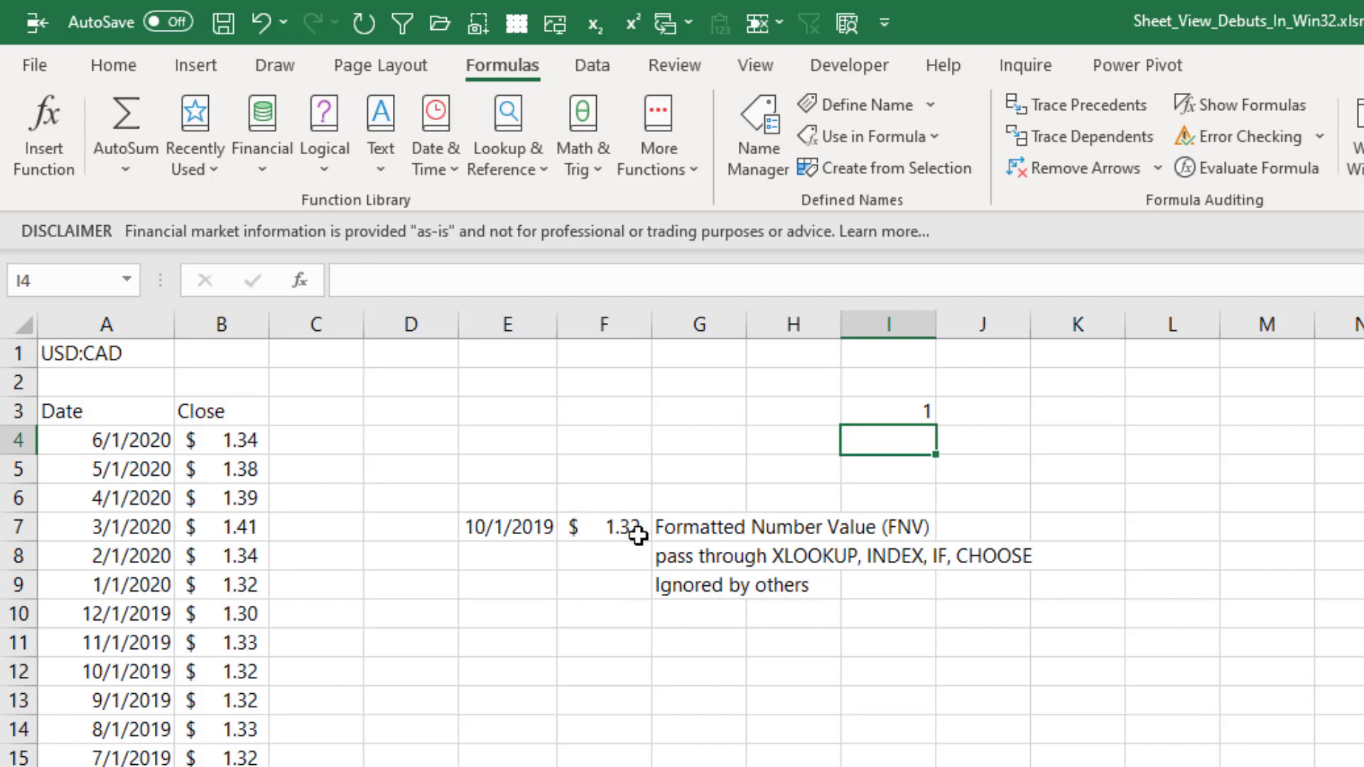
mouse_move(328, 490)
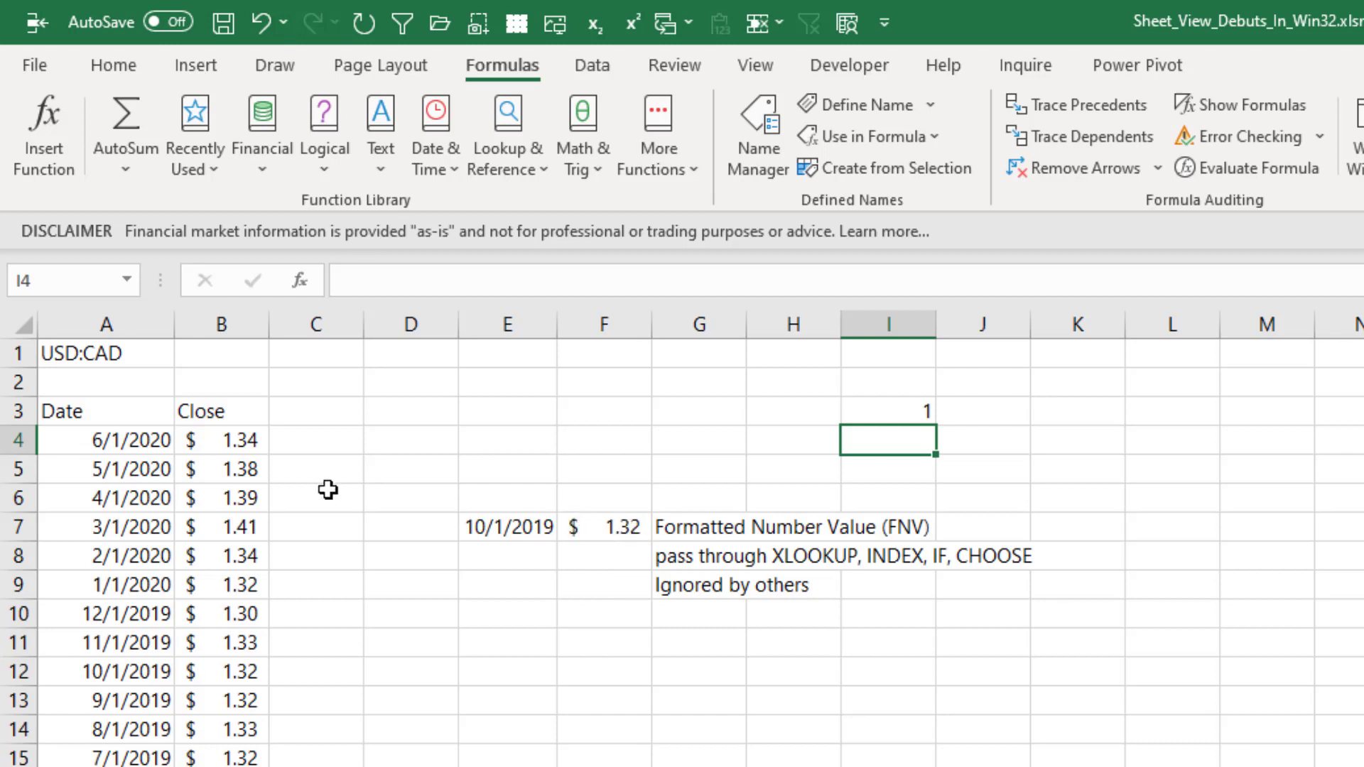
click(220, 438)
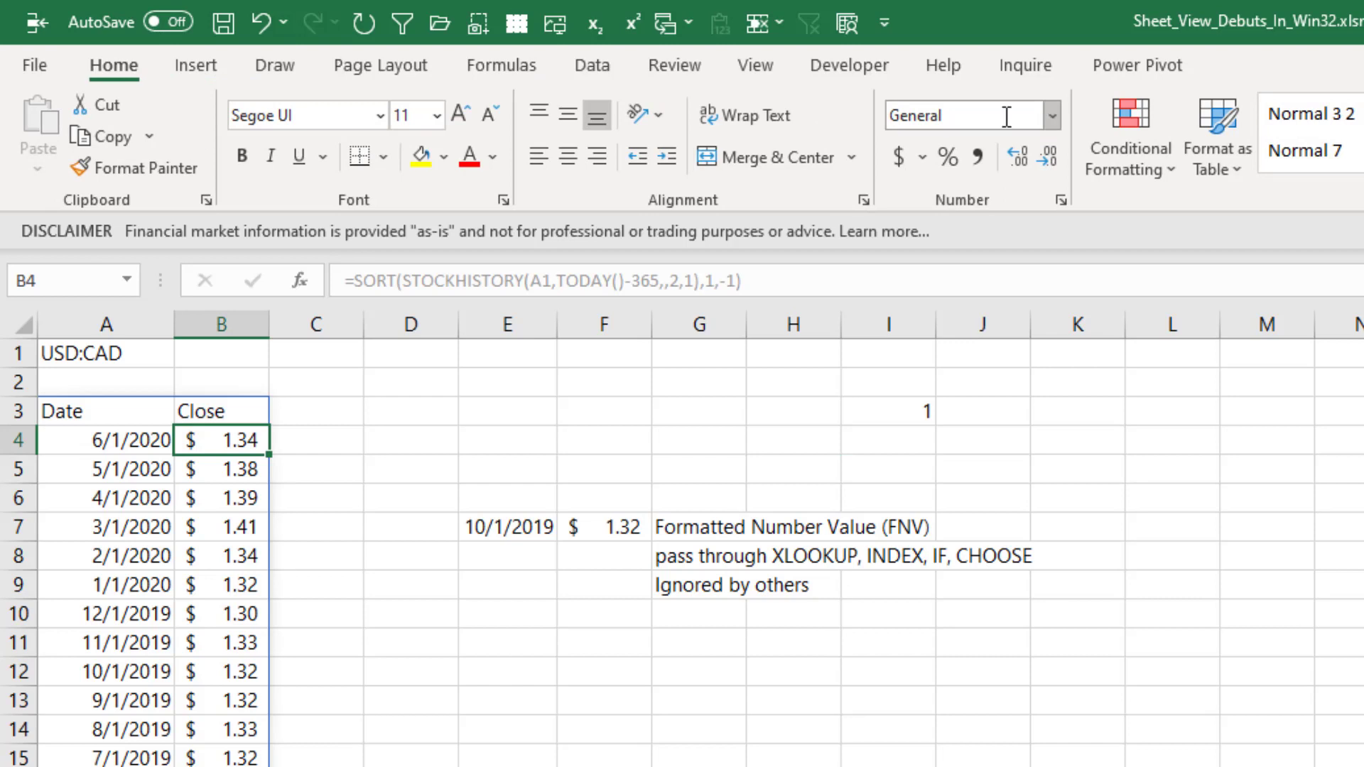
mouse_move(987, 662)
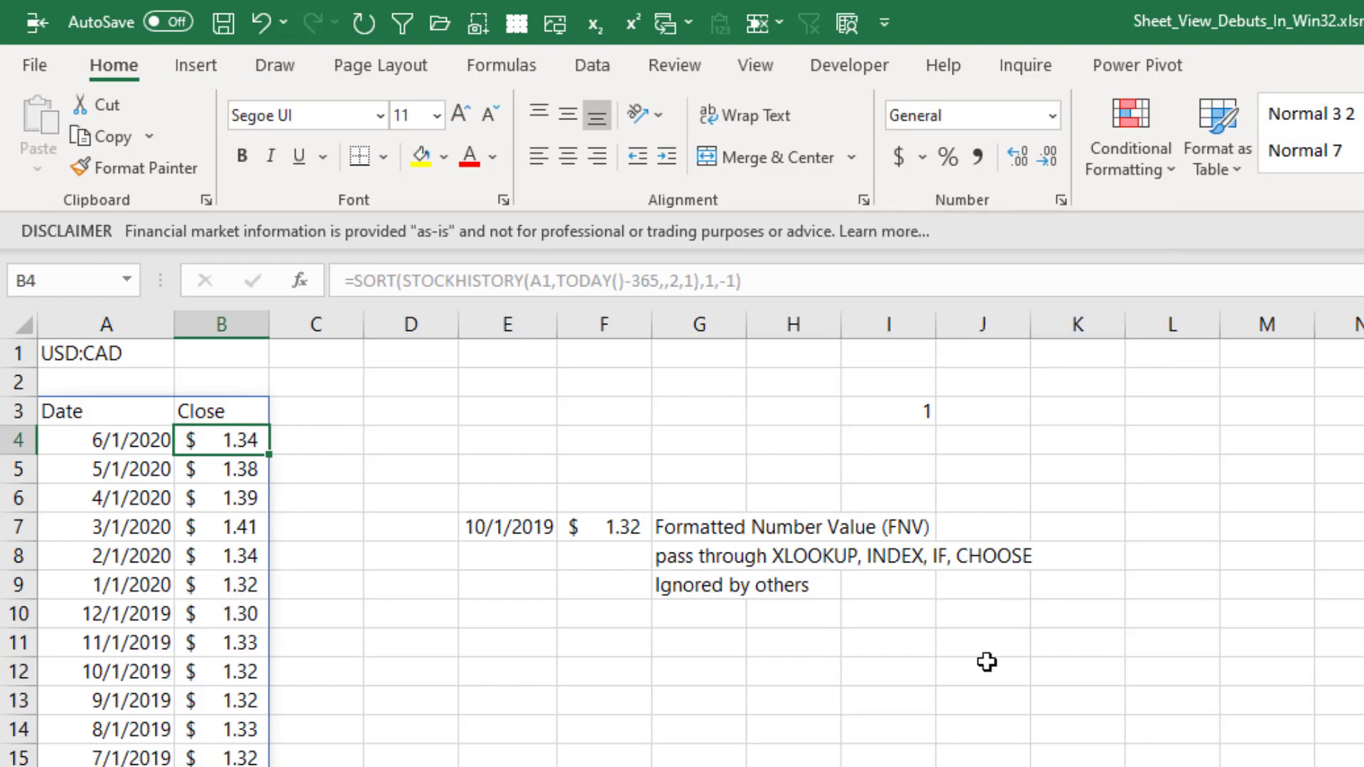
mouse_move(1016, 661)
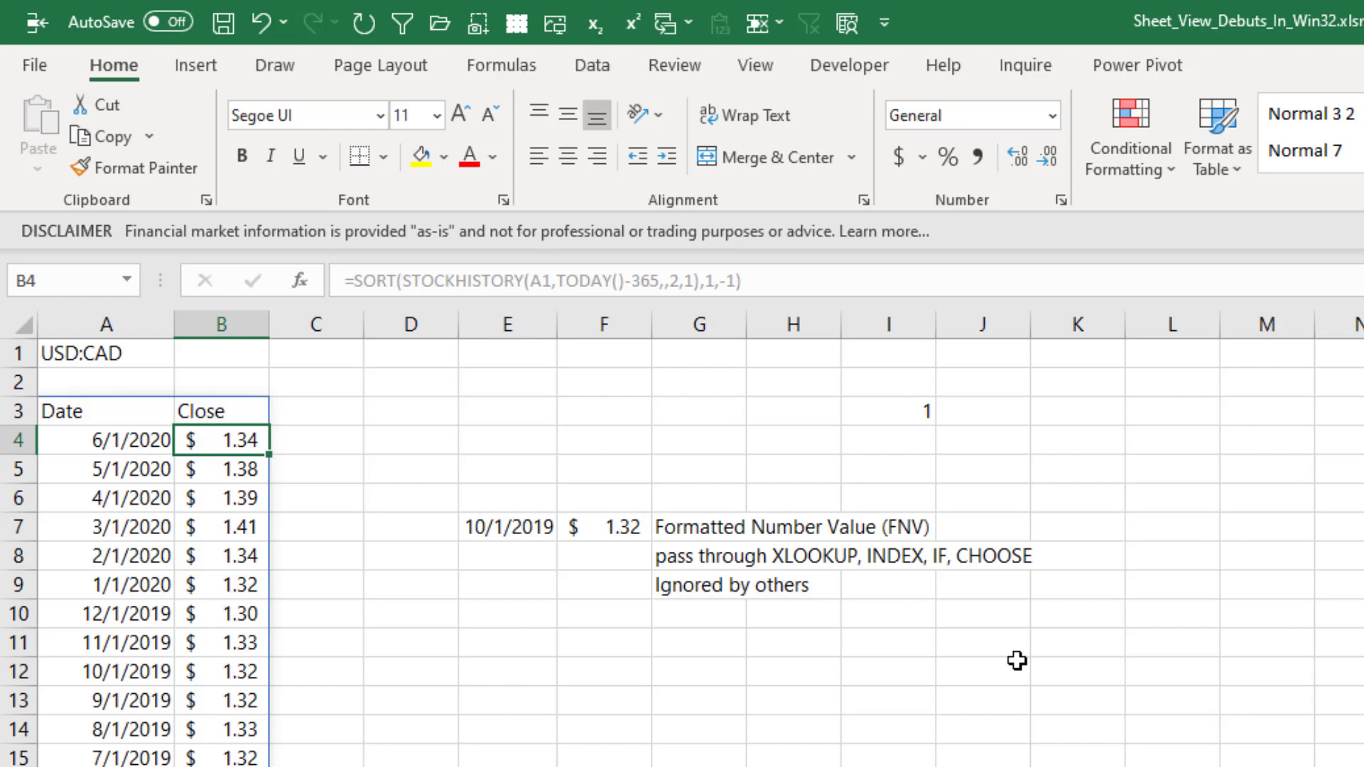